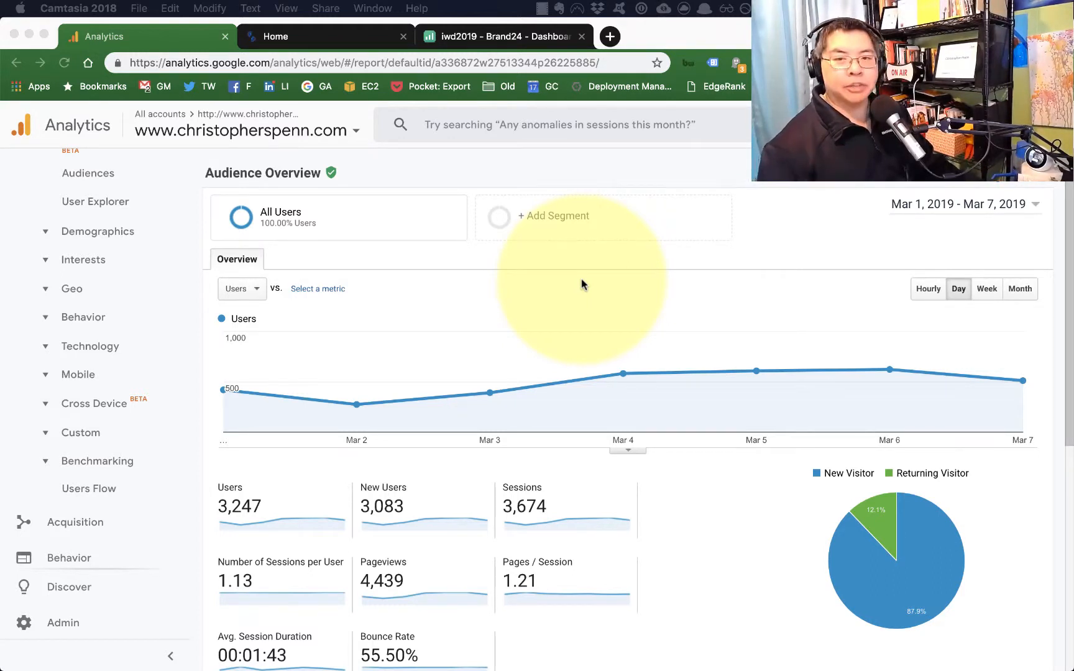
pyautogui.moveTo(643, 210)
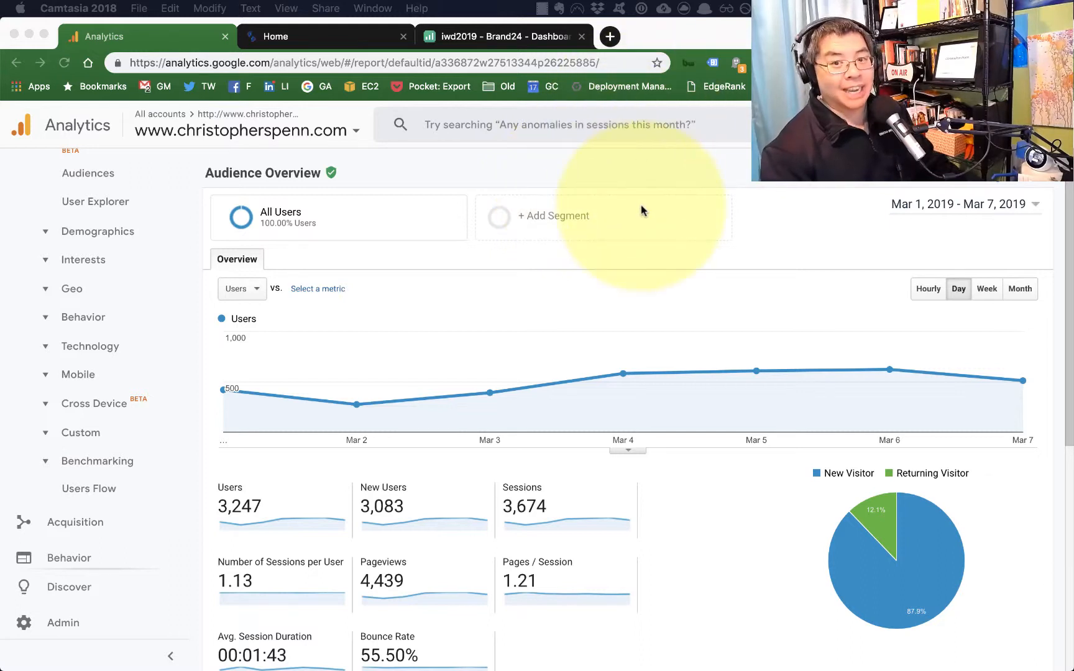
pyautogui.moveTo(163, 375)
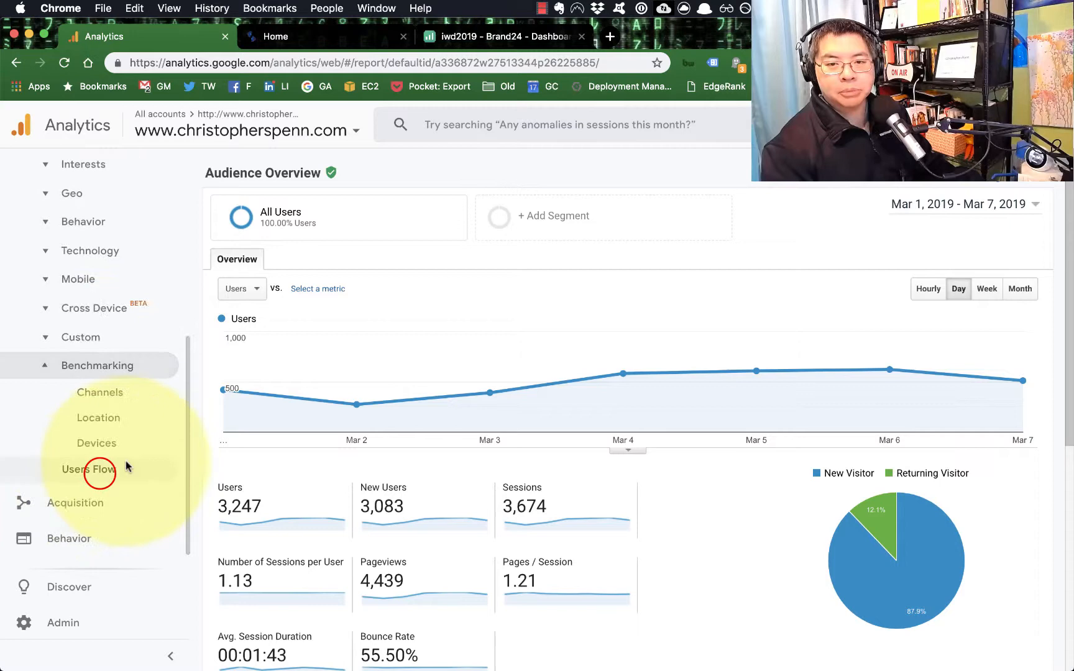
# Step: Load the Audience > Benchmarking > Channels report comparing sessions against benchmark sessions
pyautogui.click(99, 392)
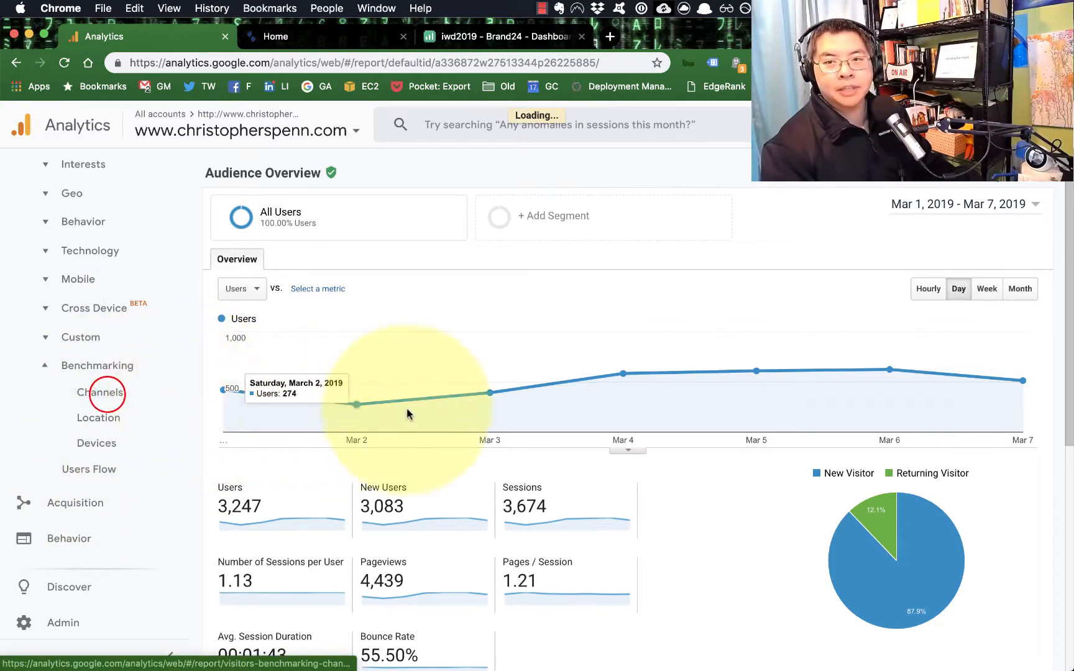
pyautogui.click(99, 393)
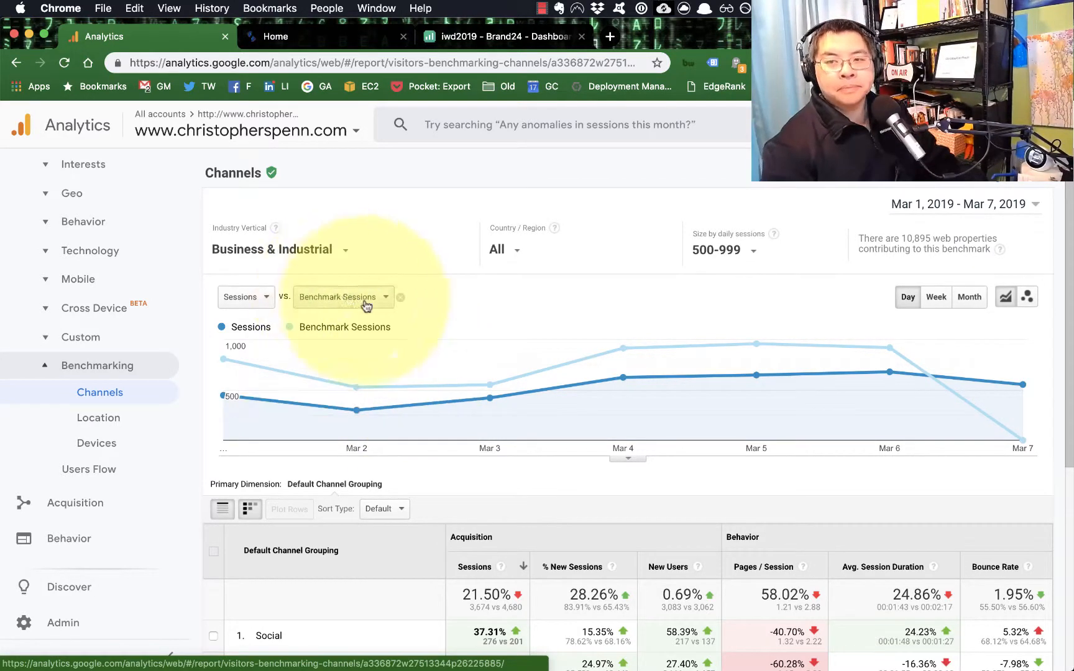
pyautogui.moveTo(700, 362)
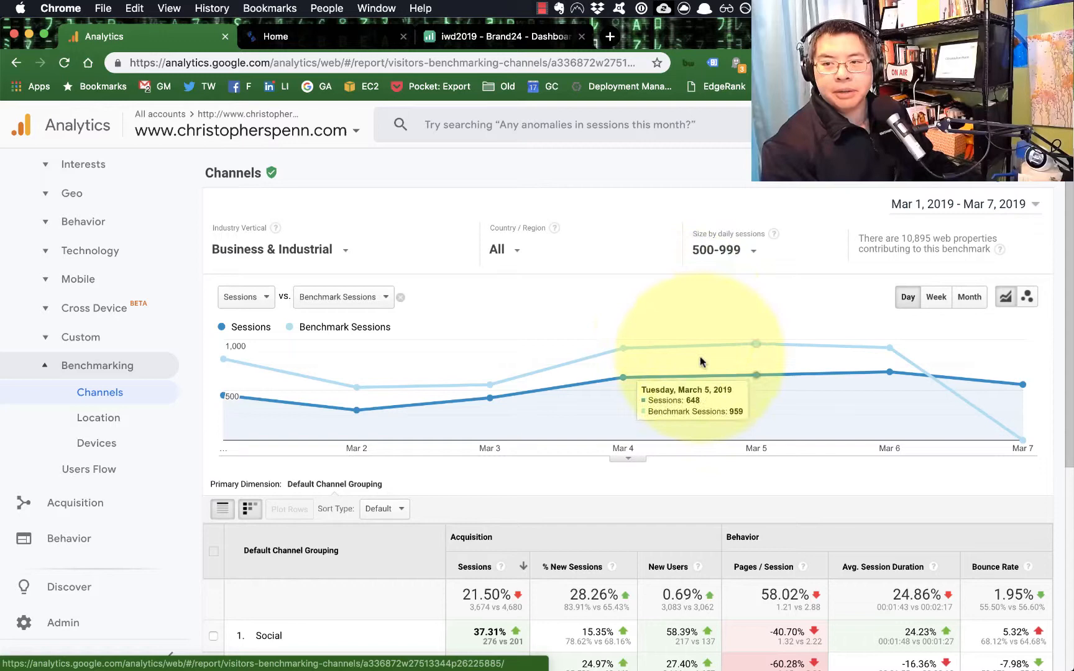
# Step: Set the report date range to Jan 1 – Feb 28, 2019 and review the channels table
pyautogui.click(962, 204)
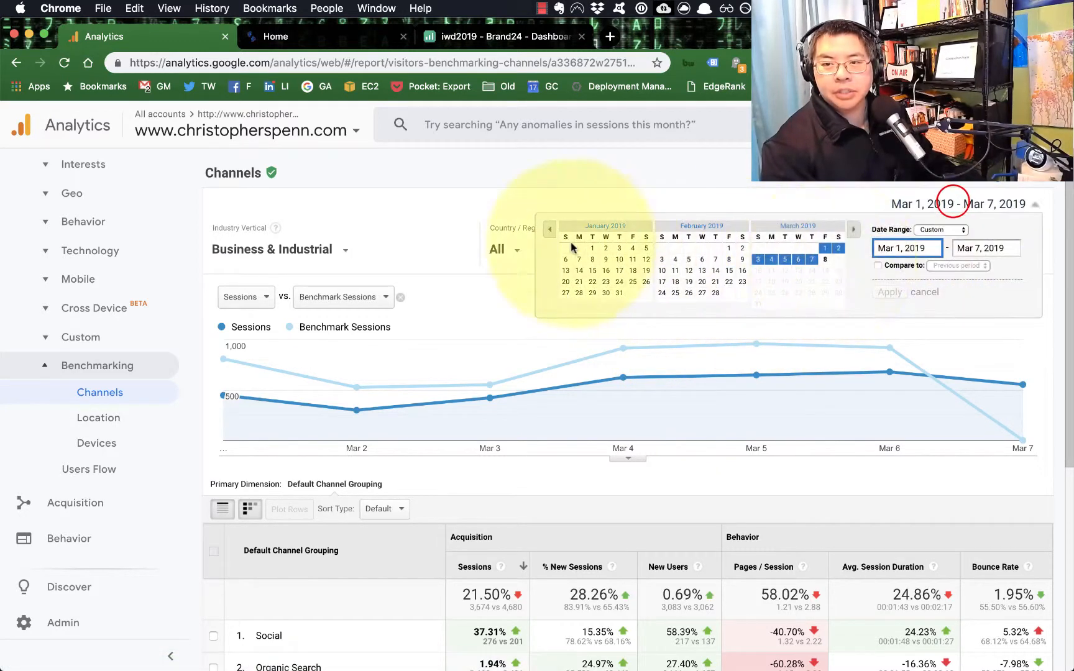
pyautogui.click(579, 248)
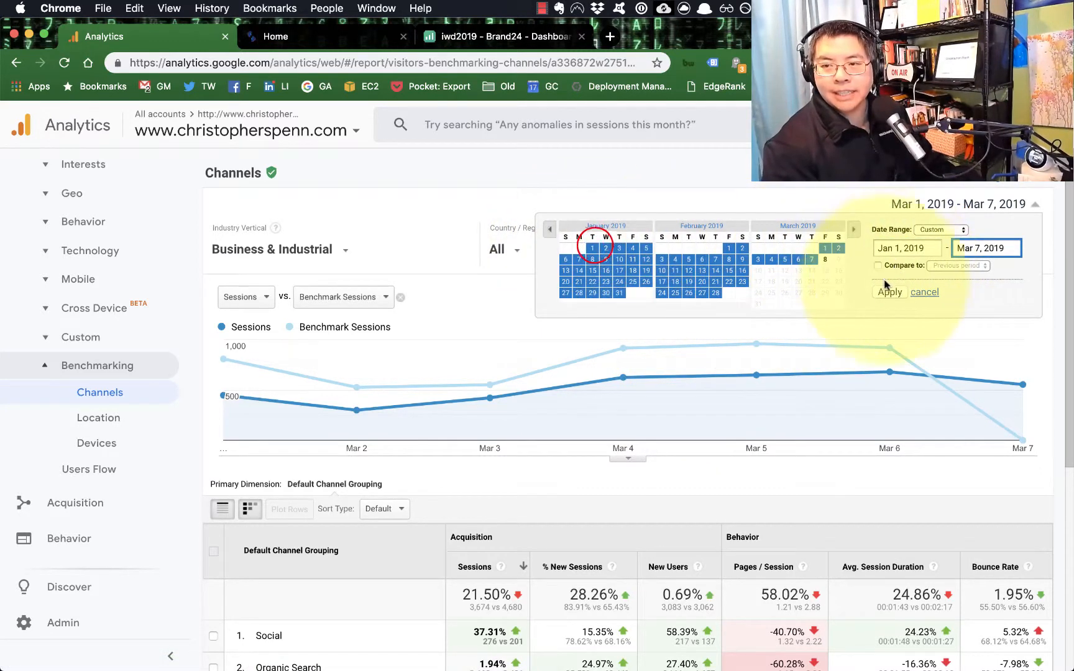
pyautogui.click(889, 292)
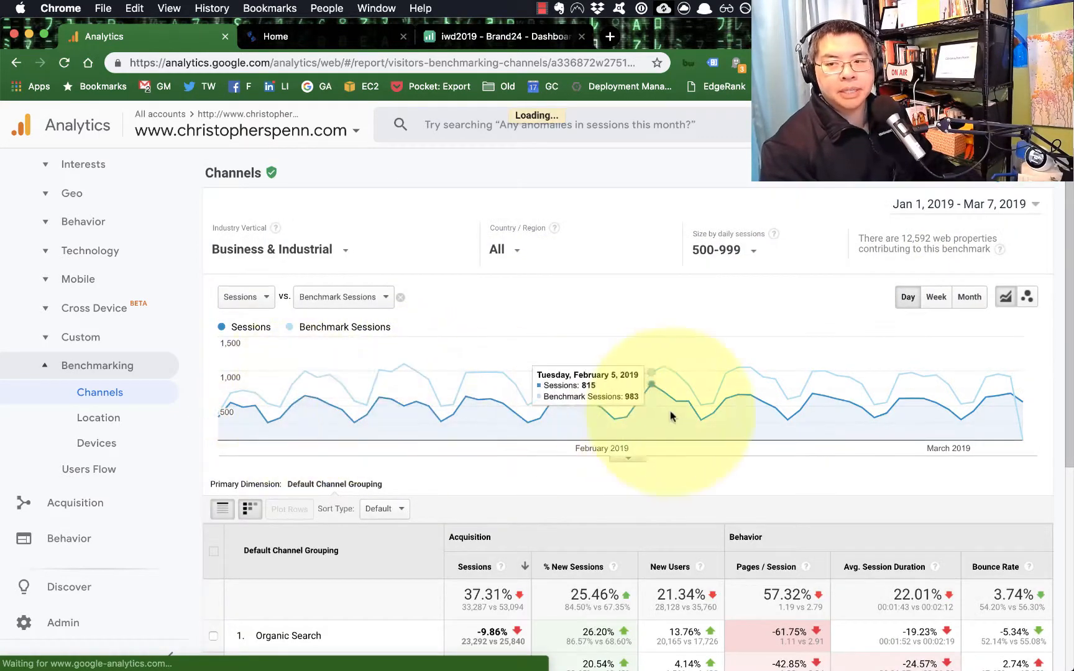
pyautogui.click(962, 204)
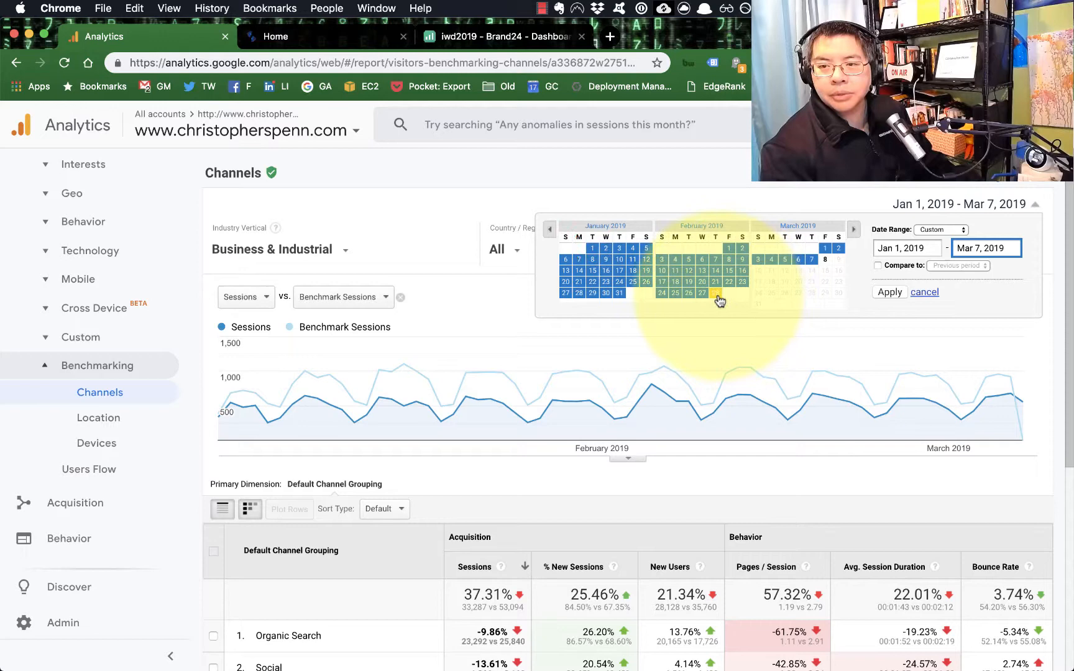
pyautogui.click(888, 292)
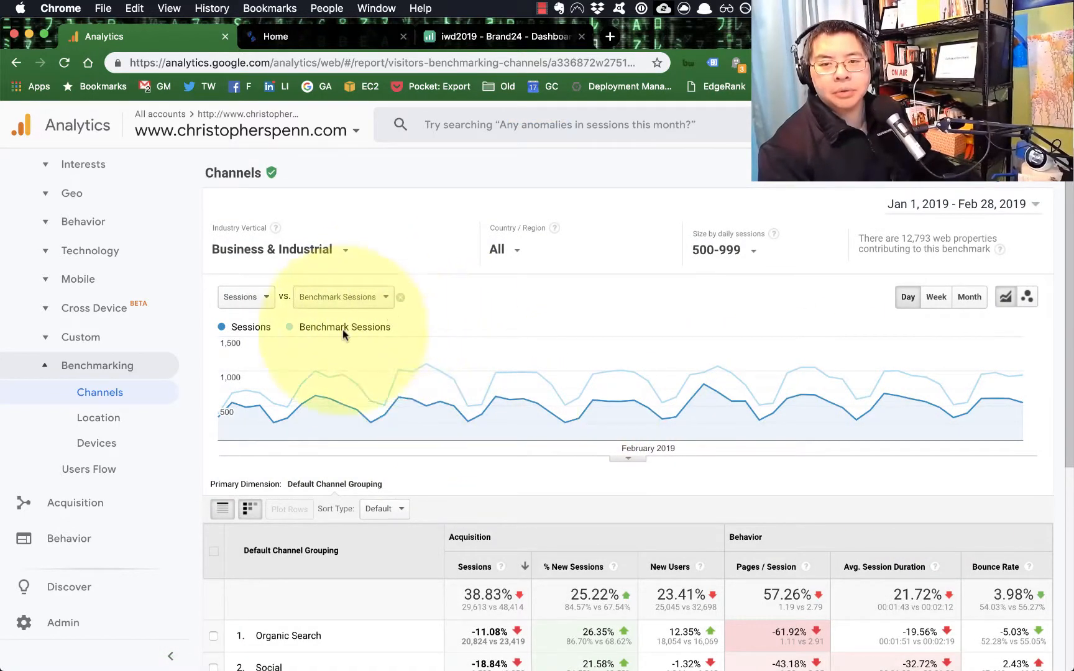
pyautogui.scroll(-3)
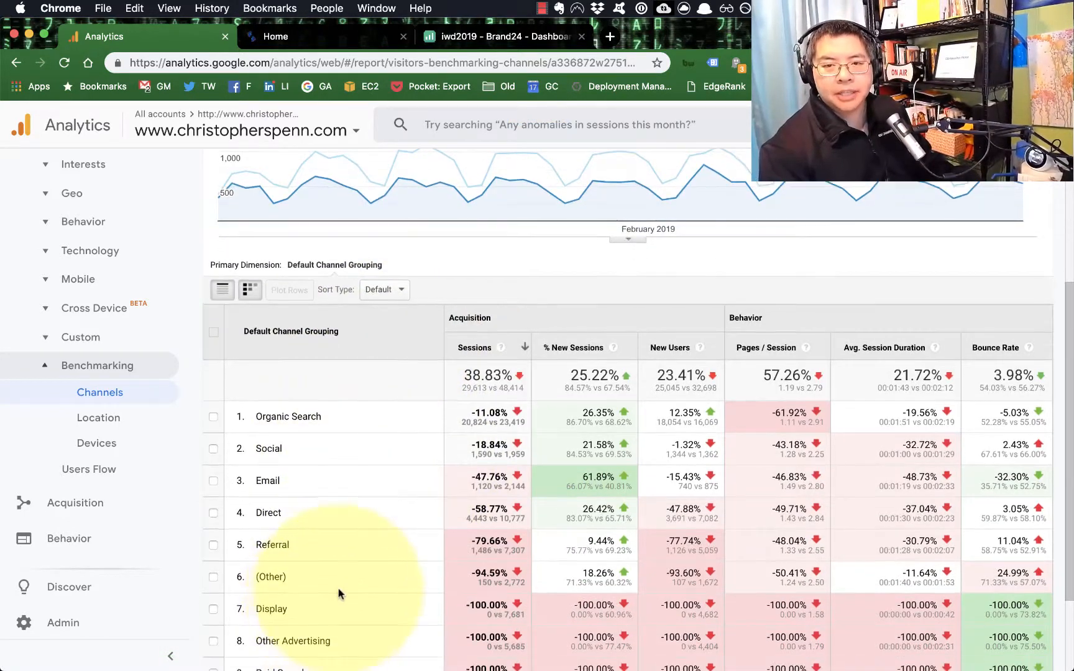
pyautogui.scroll(3)
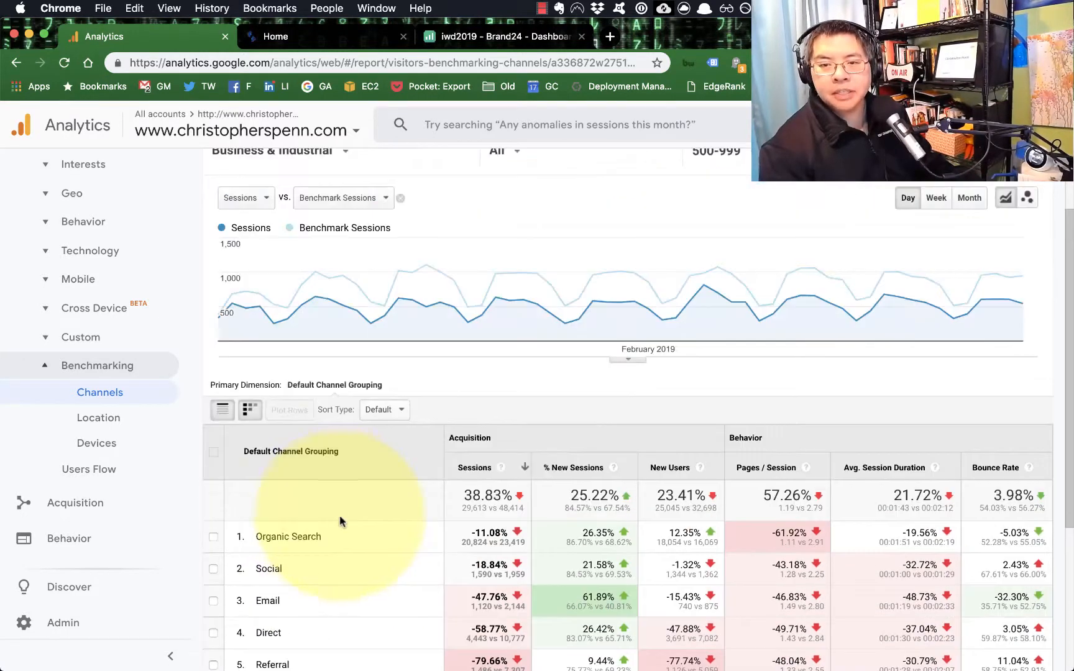
pyautogui.scroll(3)
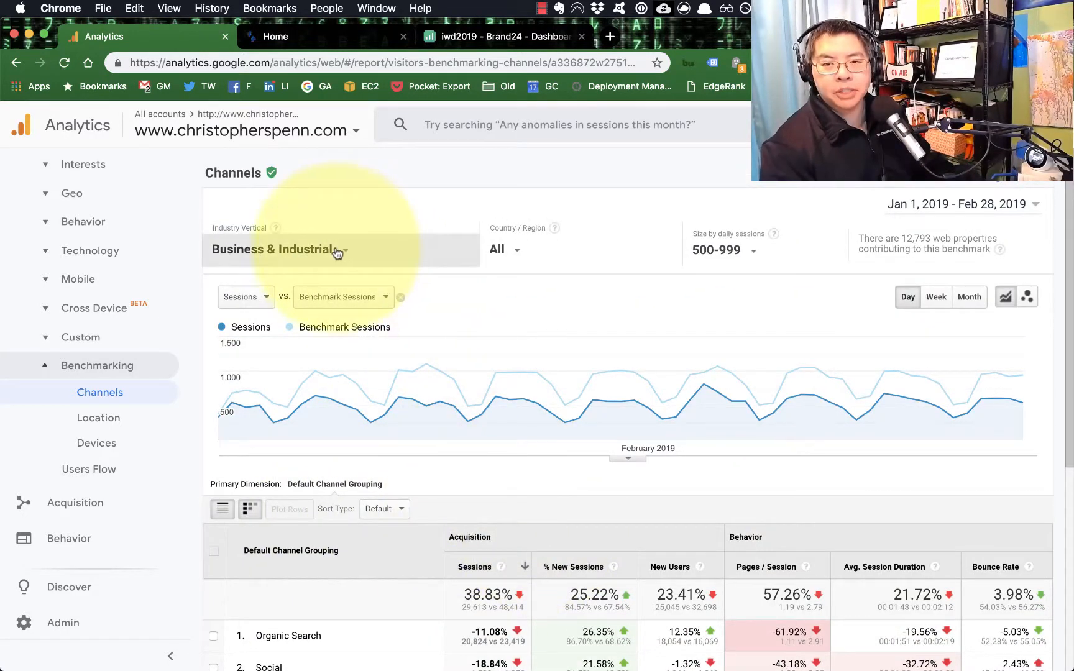
# Step: Switch the Industry Vertical from Business & Industrial to Advertising & Marketing
pyautogui.click(340, 249)
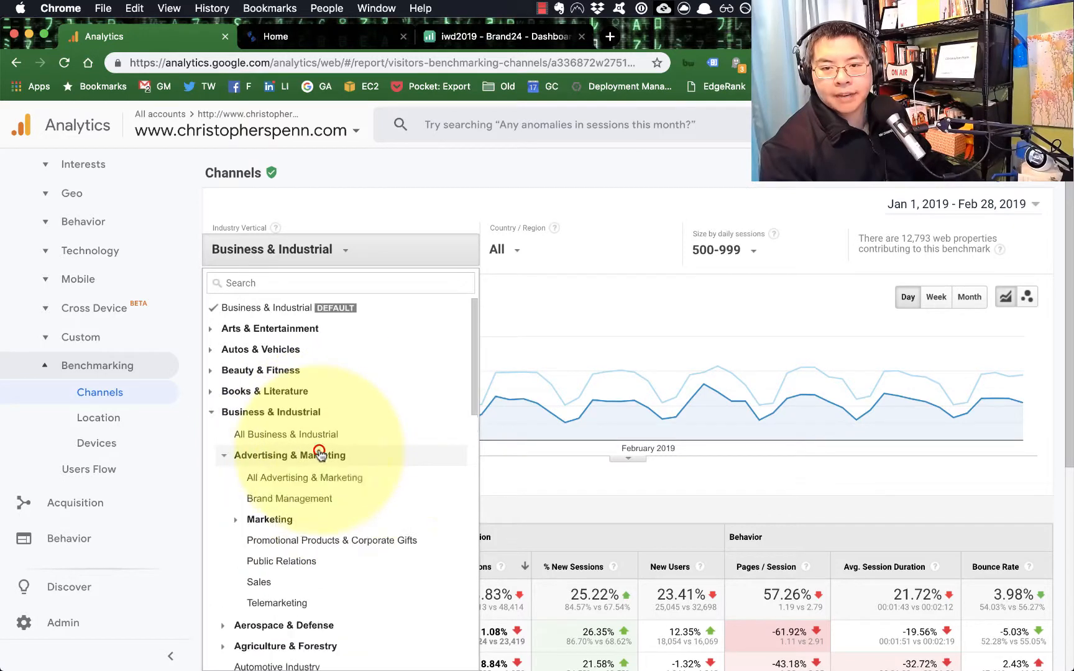
pyautogui.click(303, 477)
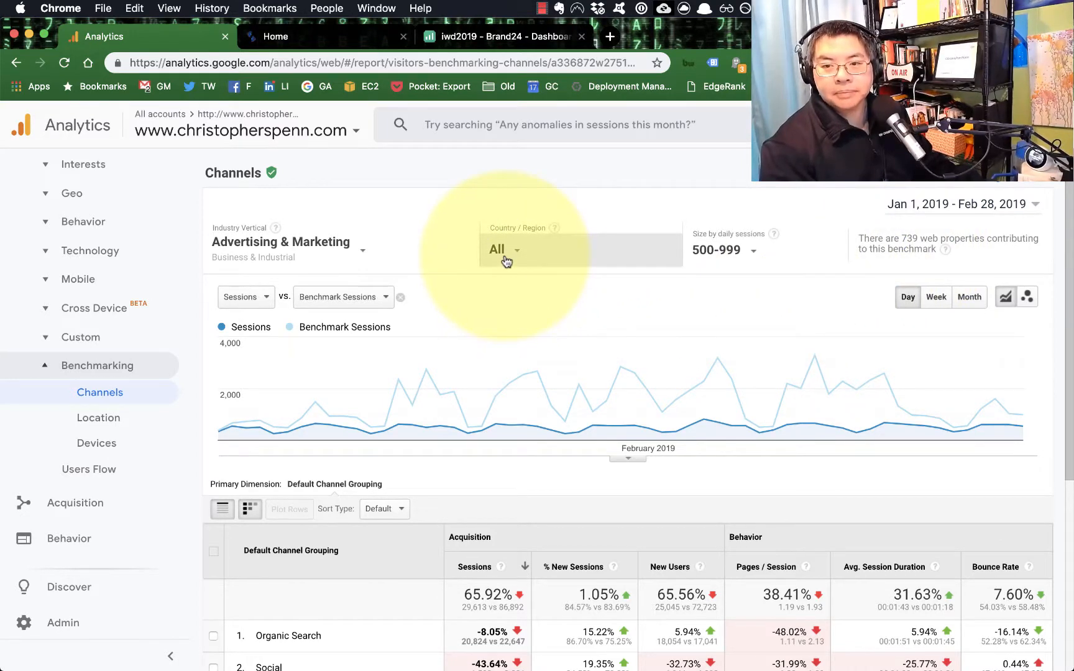
# Step: Filter Country / Region to United States by searching 'unit' in the region list
pyautogui.click(503, 249)
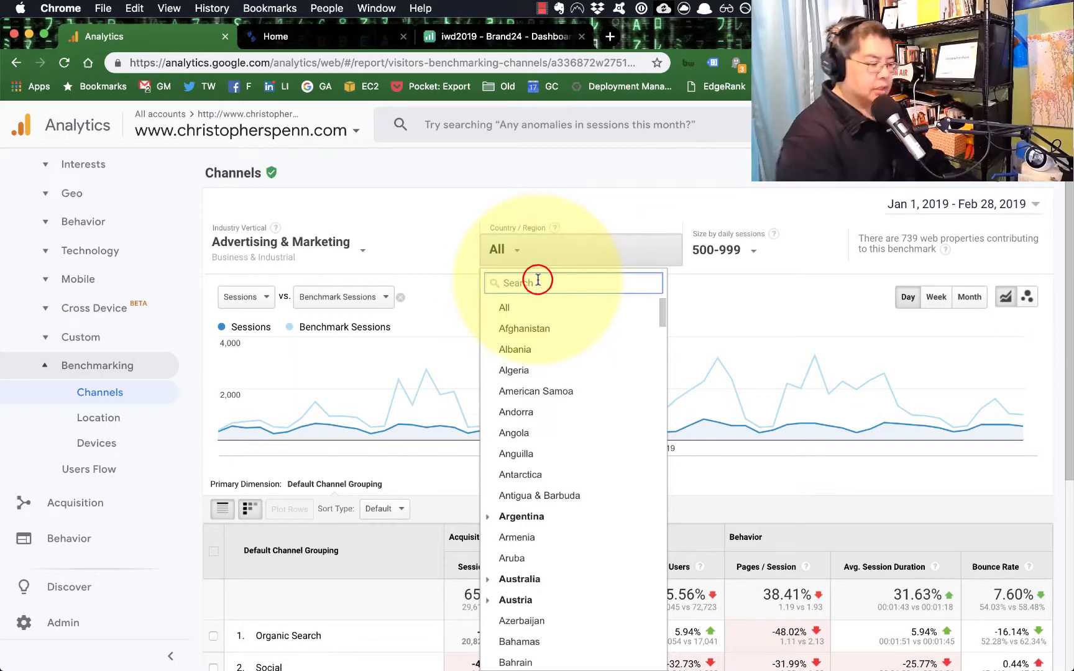
pyautogui.write('unit')
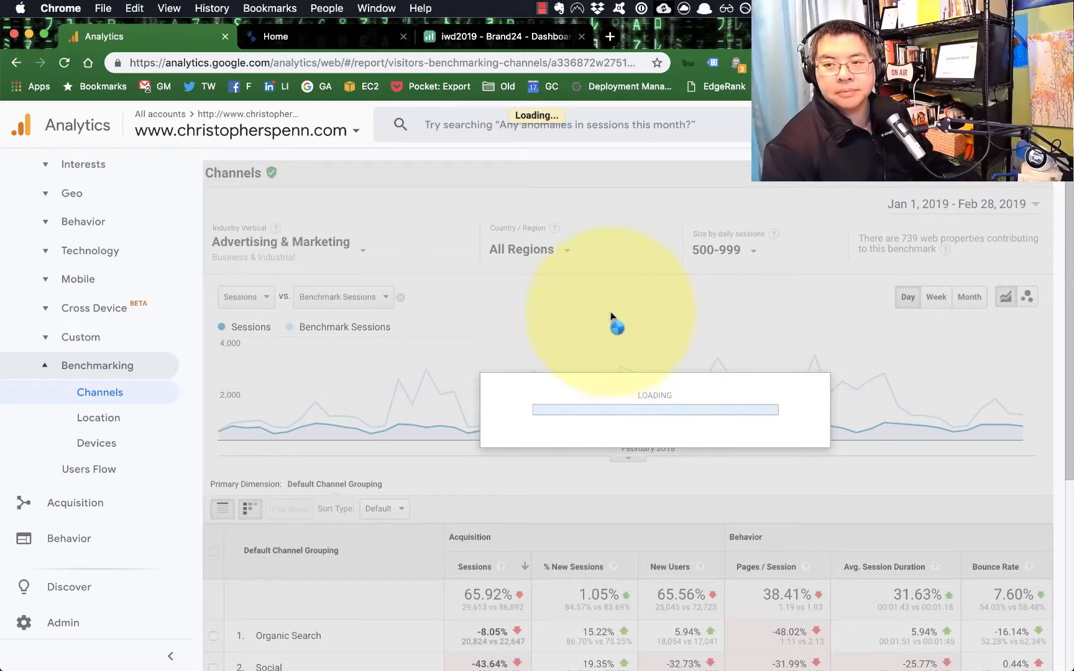
pyautogui.moveTo(626, 343)
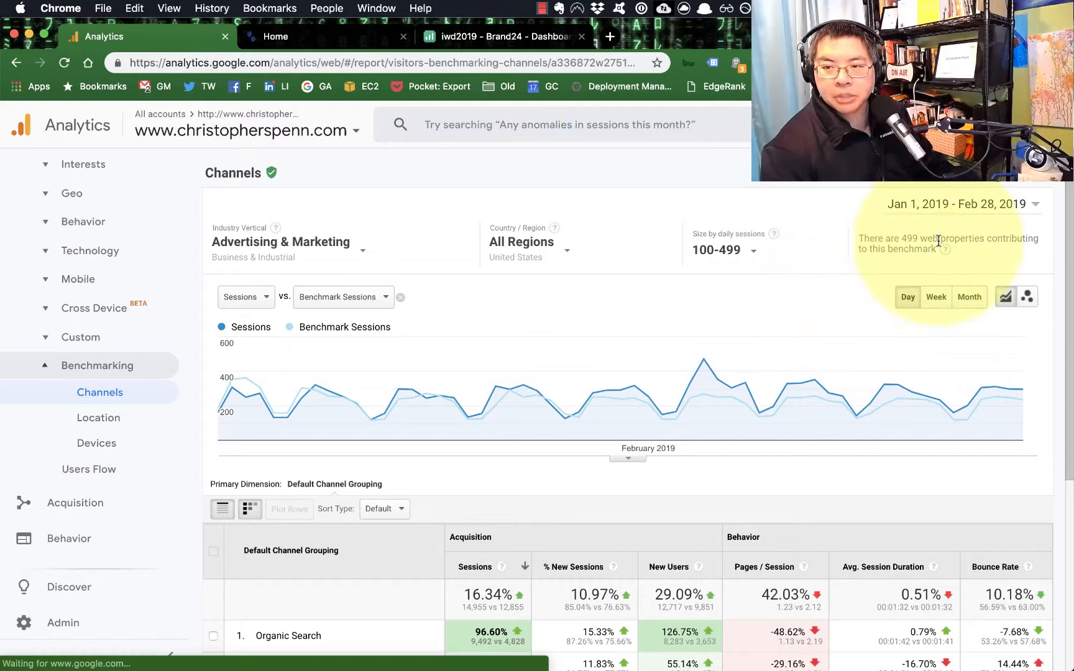
pyautogui.moveTo(411, 390)
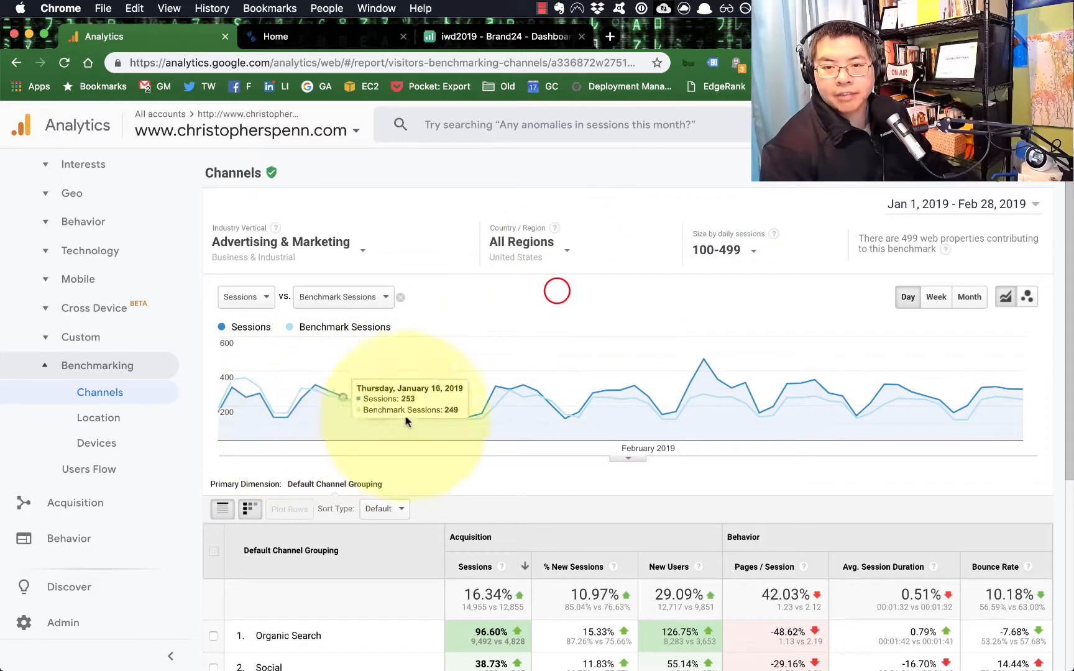
pyautogui.moveTo(709, 313)
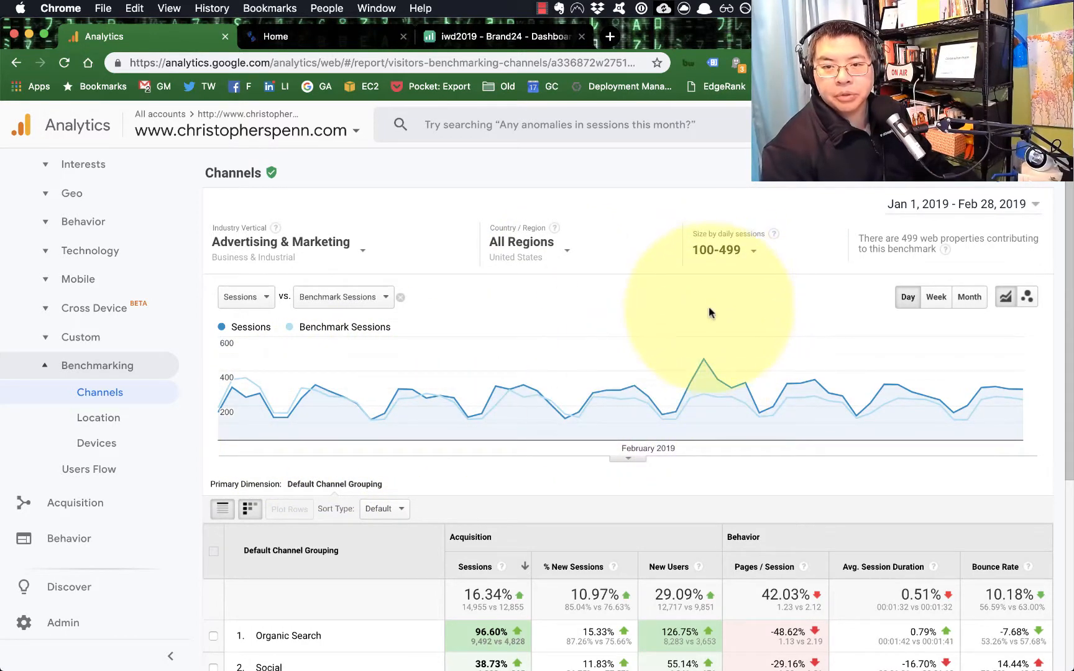
pyautogui.moveTo(611, 392)
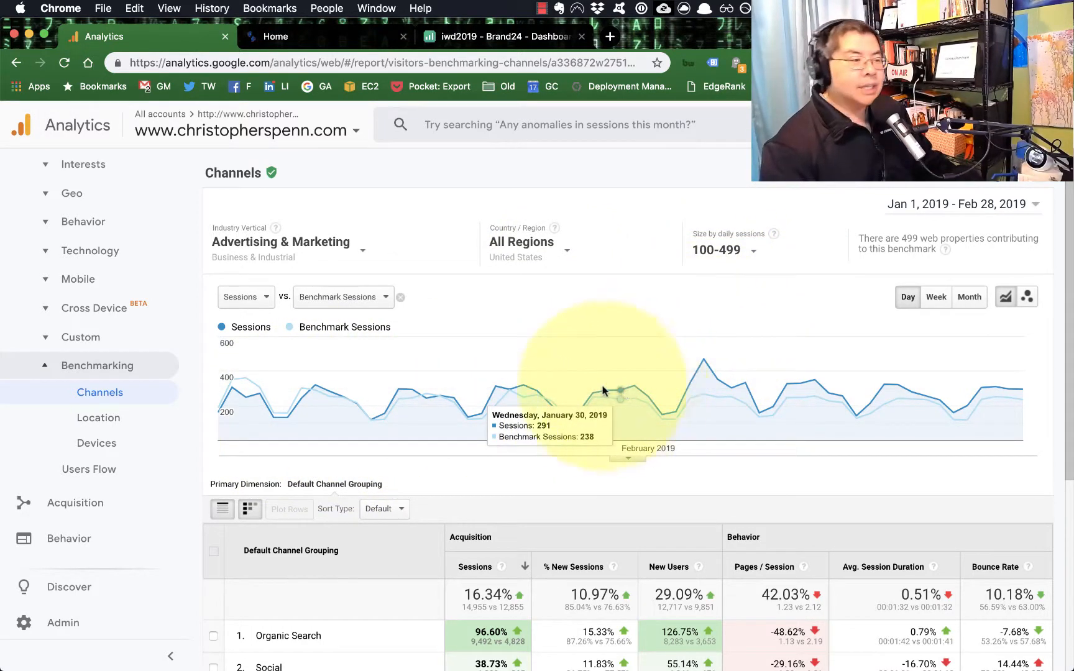
pyautogui.moveTo(774, 371)
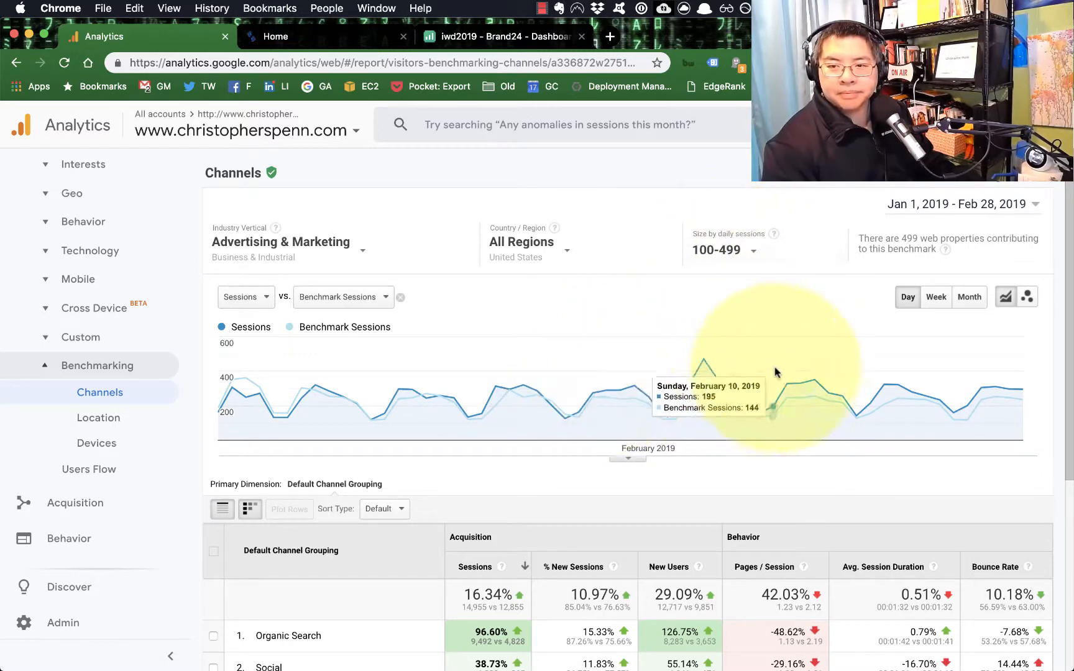
pyautogui.moveTo(592, 349)
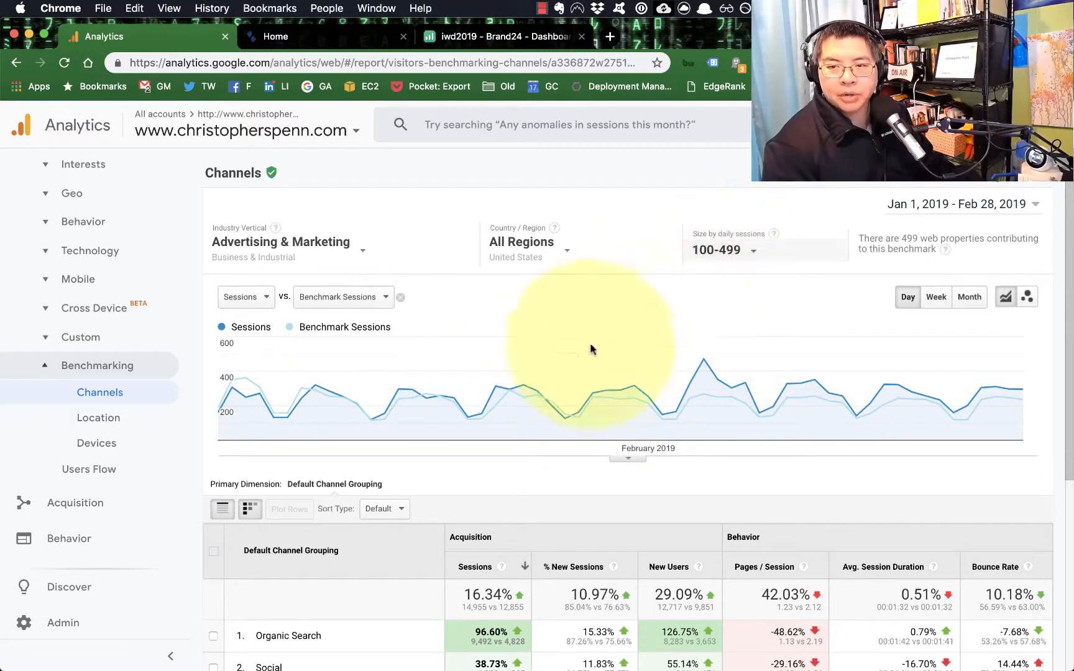
pyautogui.moveTo(540, 487)
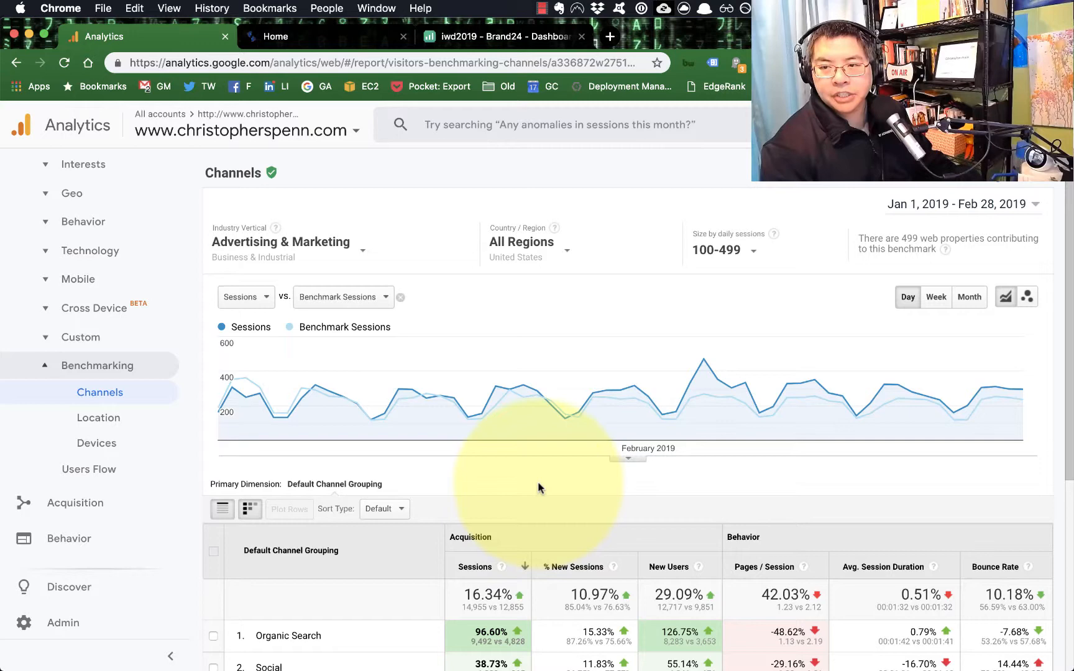
# Step: Scroll through the 100-499 tier channel comparison, noting Organic Search up 96.6%
pyautogui.scroll(-3)
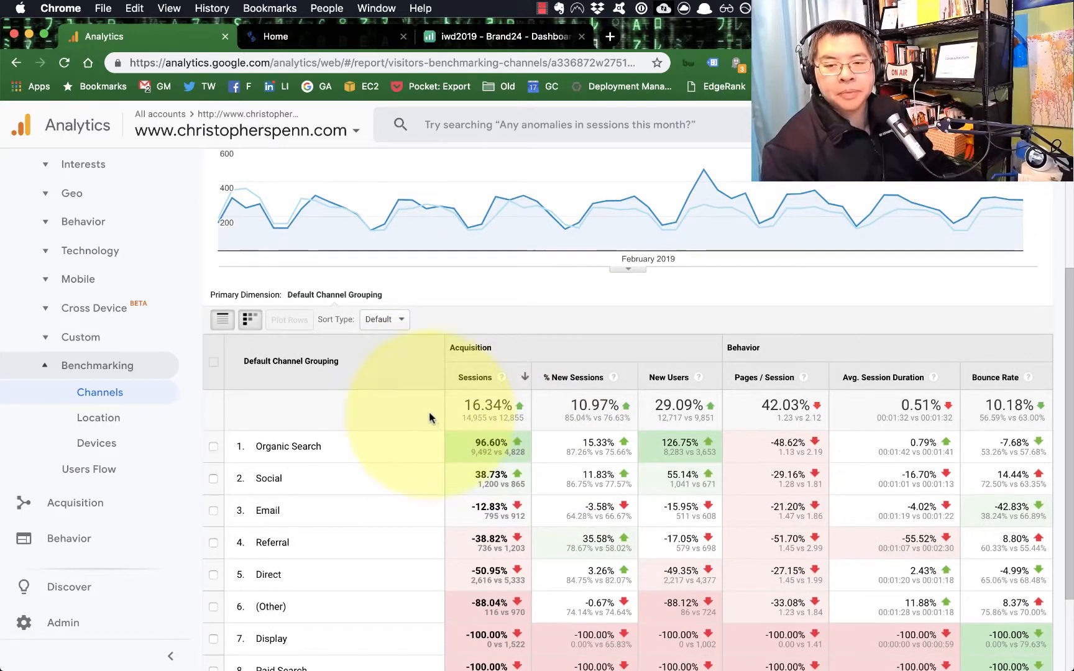
pyautogui.scroll(-3)
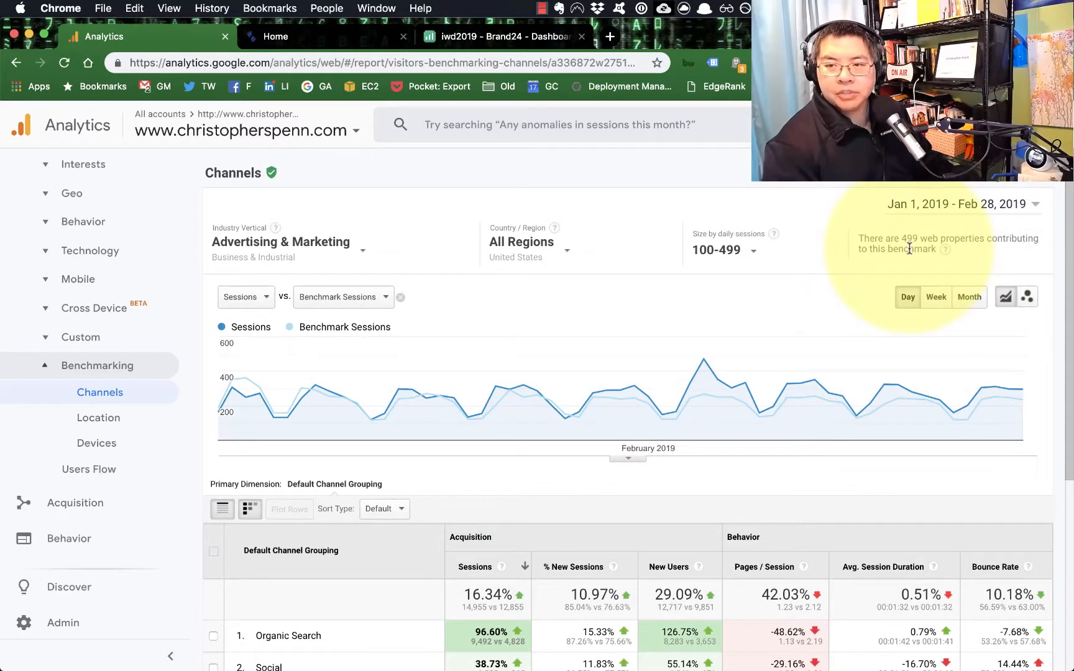
pyautogui.scroll(-3)
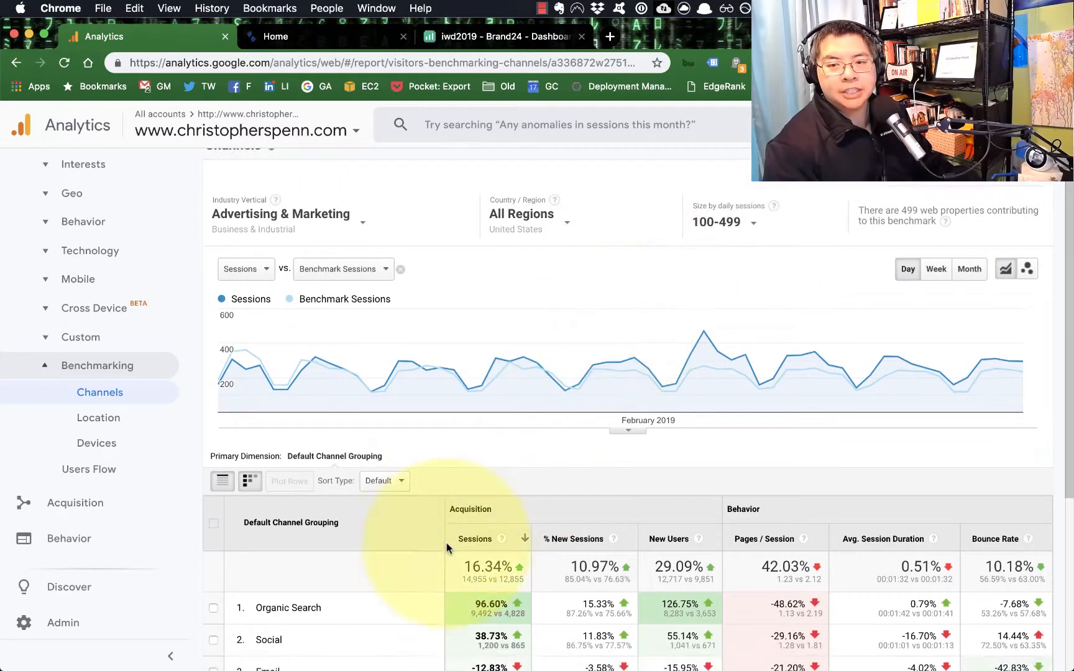
pyautogui.scroll(-3)
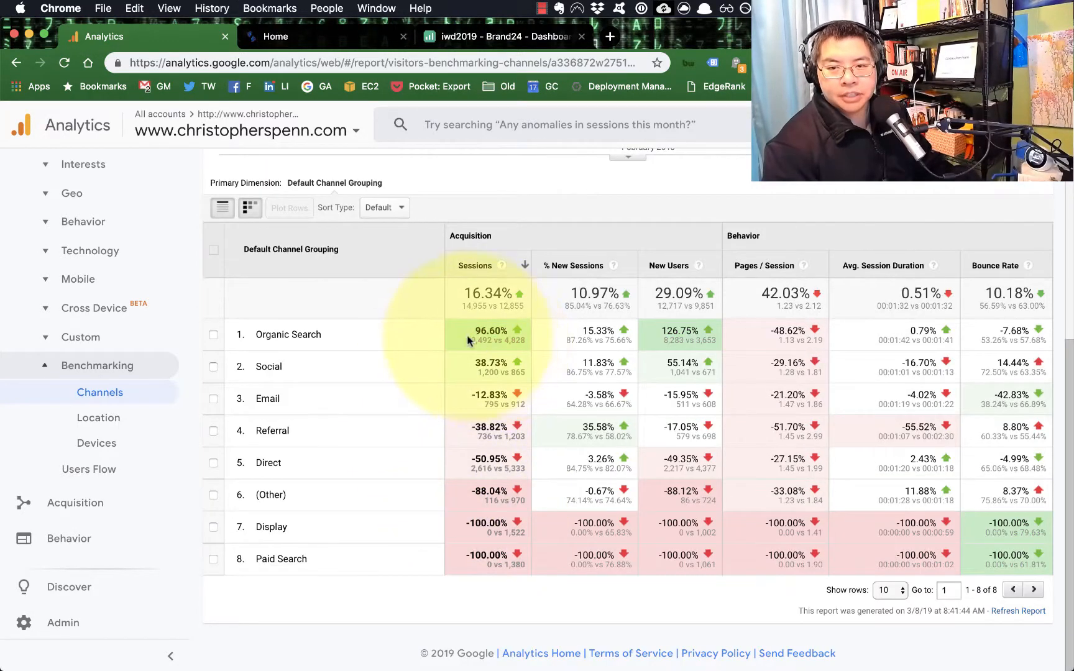
pyautogui.moveTo(471, 344)
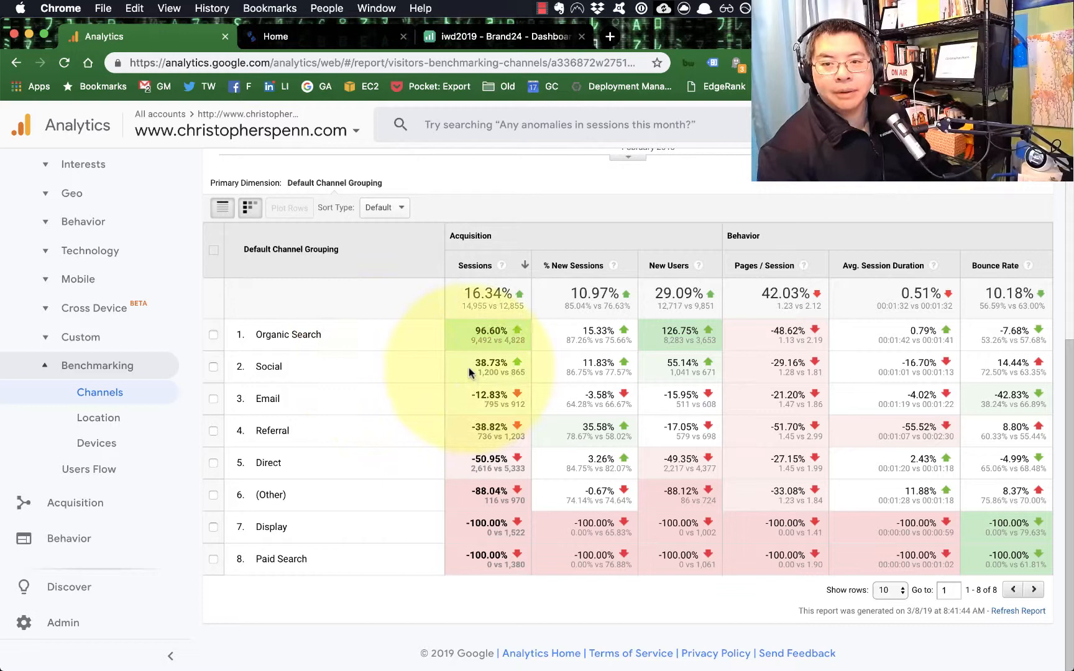
pyautogui.moveTo(439, 395)
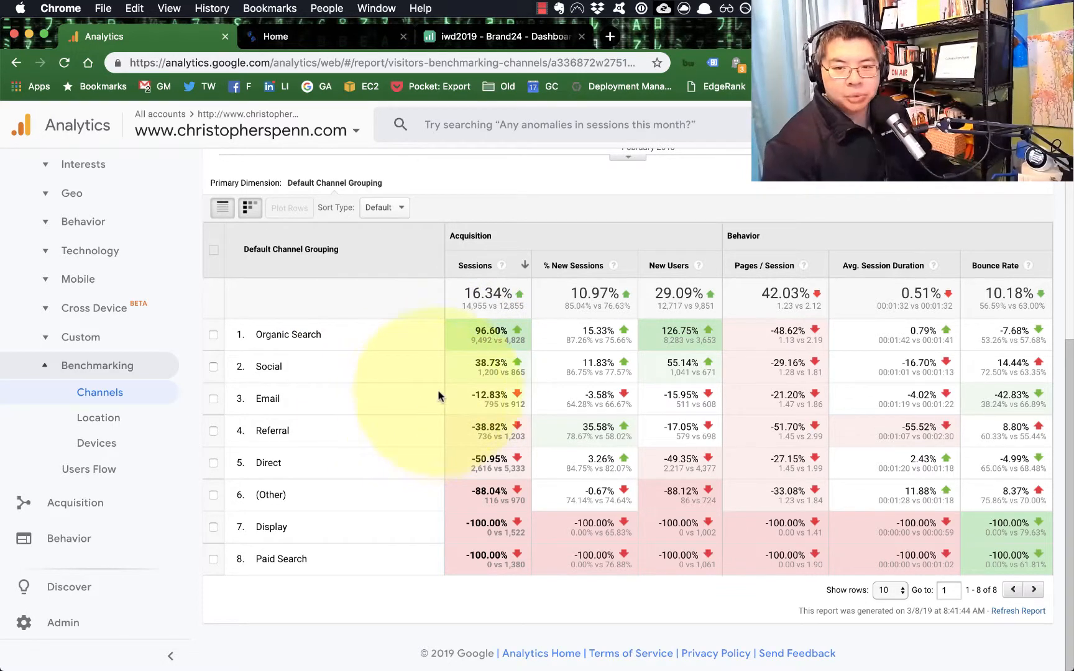
pyautogui.moveTo(480, 430)
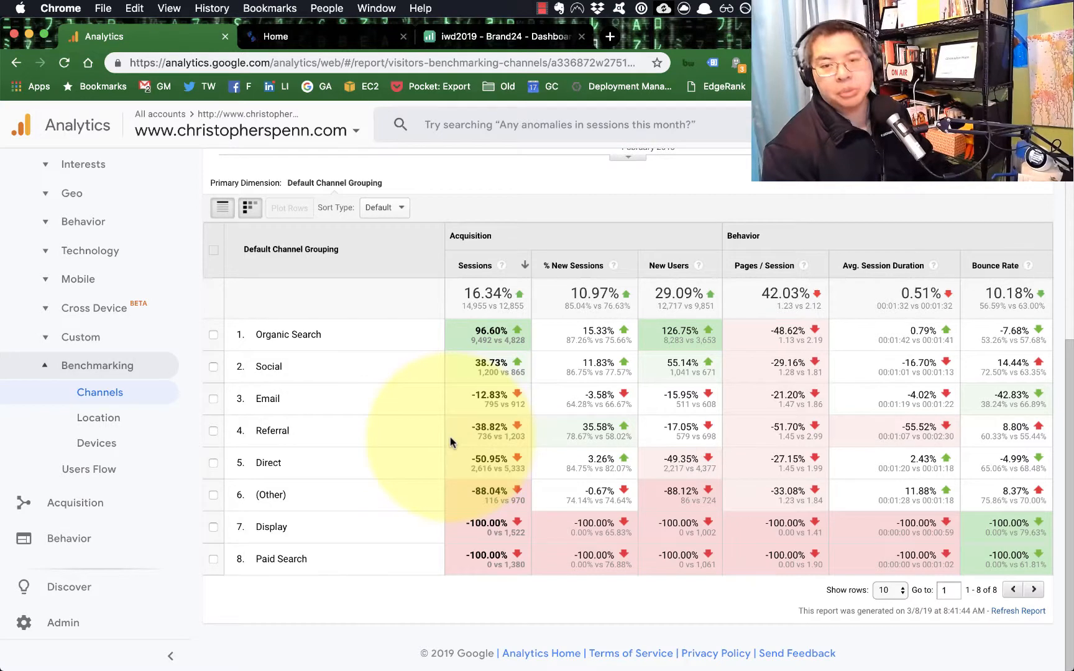
pyautogui.moveTo(451, 540)
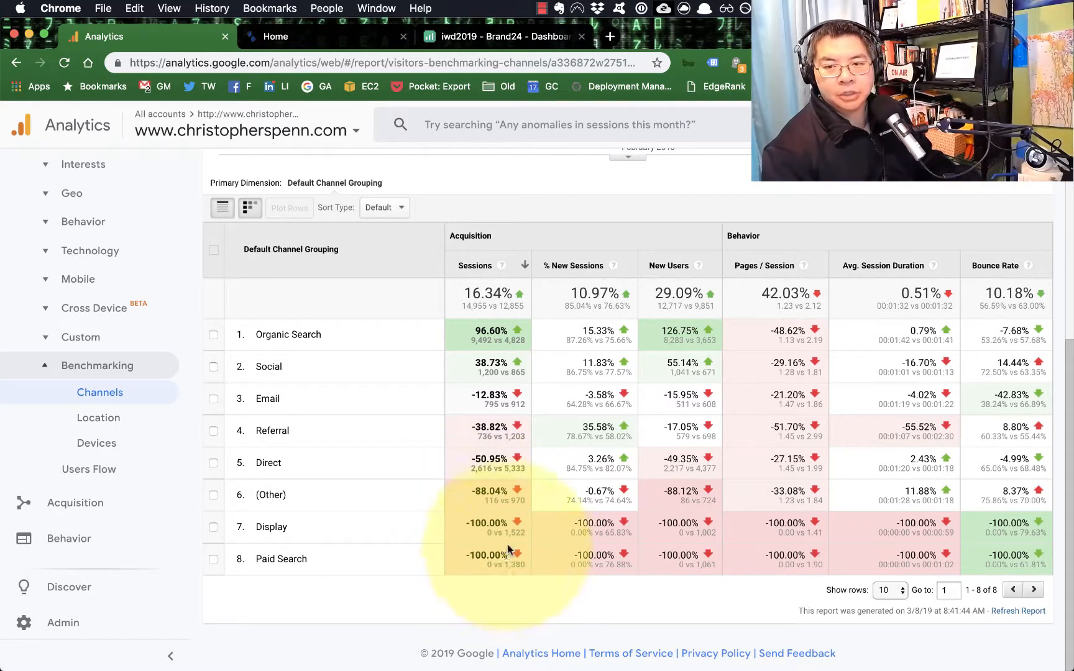
pyautogui.moveTo(554, 425)
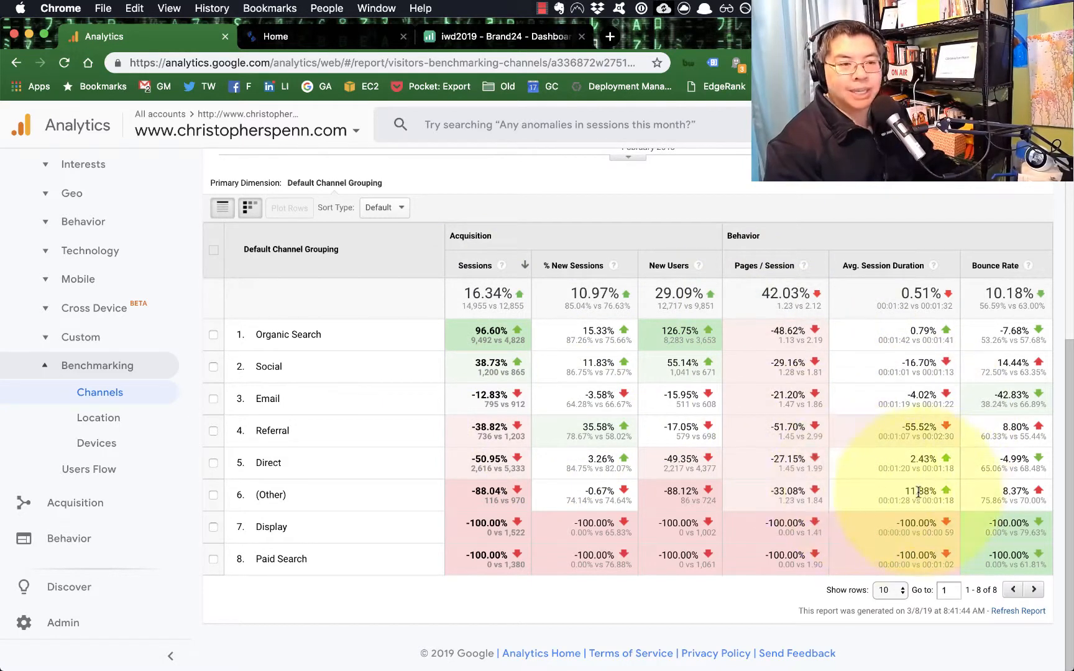
pyautogui.moveTo(844, 496)
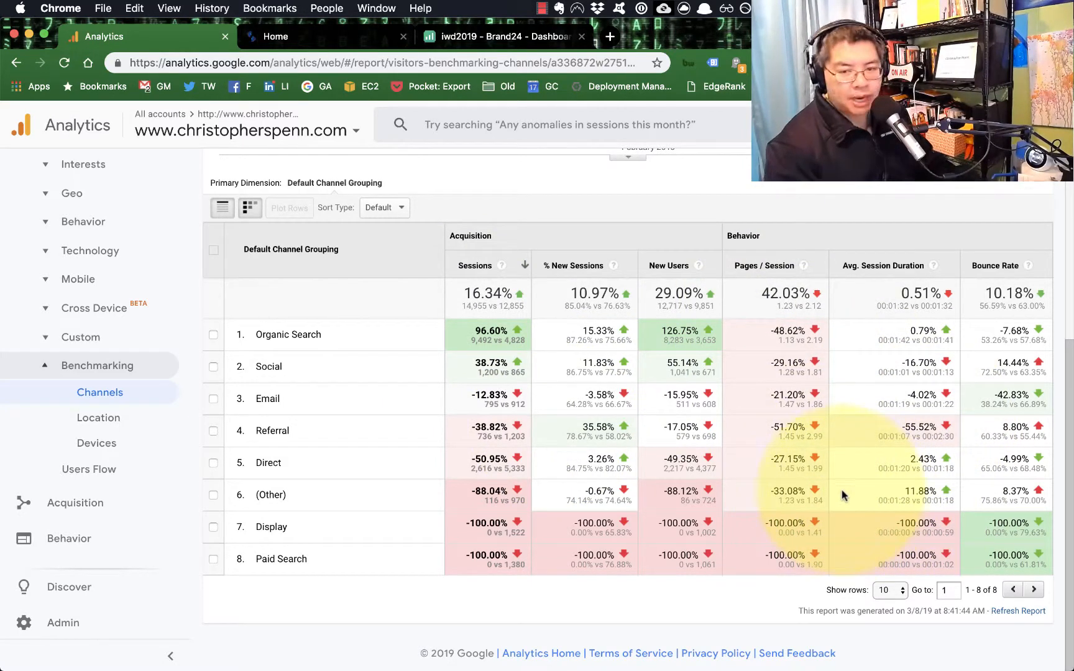
pyautogui.moveTo(648, 506)
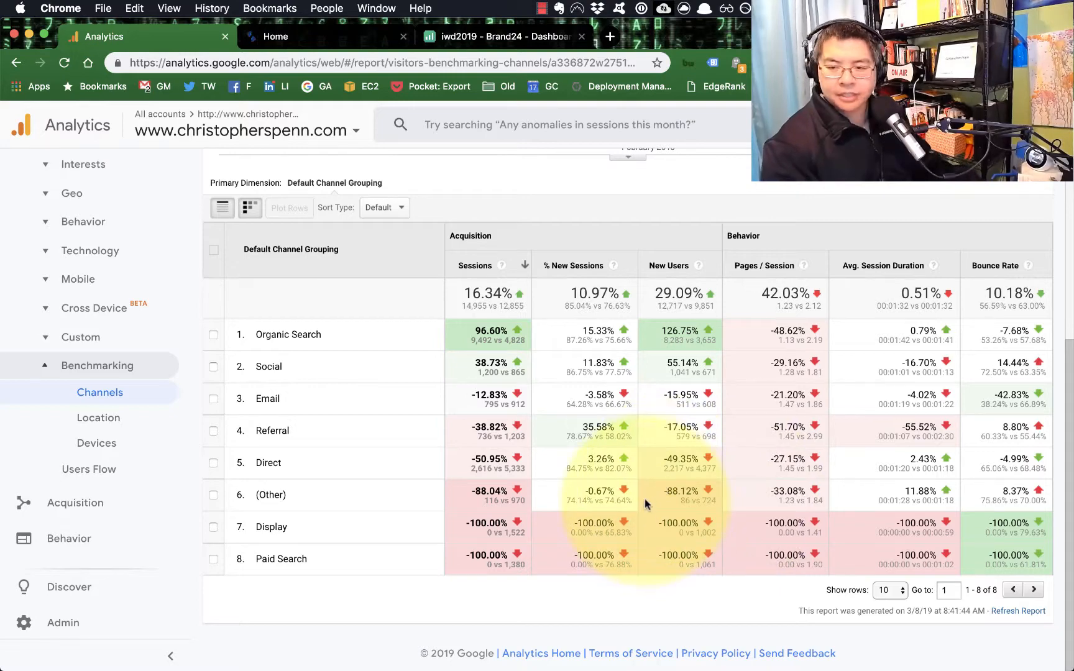
pyautogui.scroll(3)
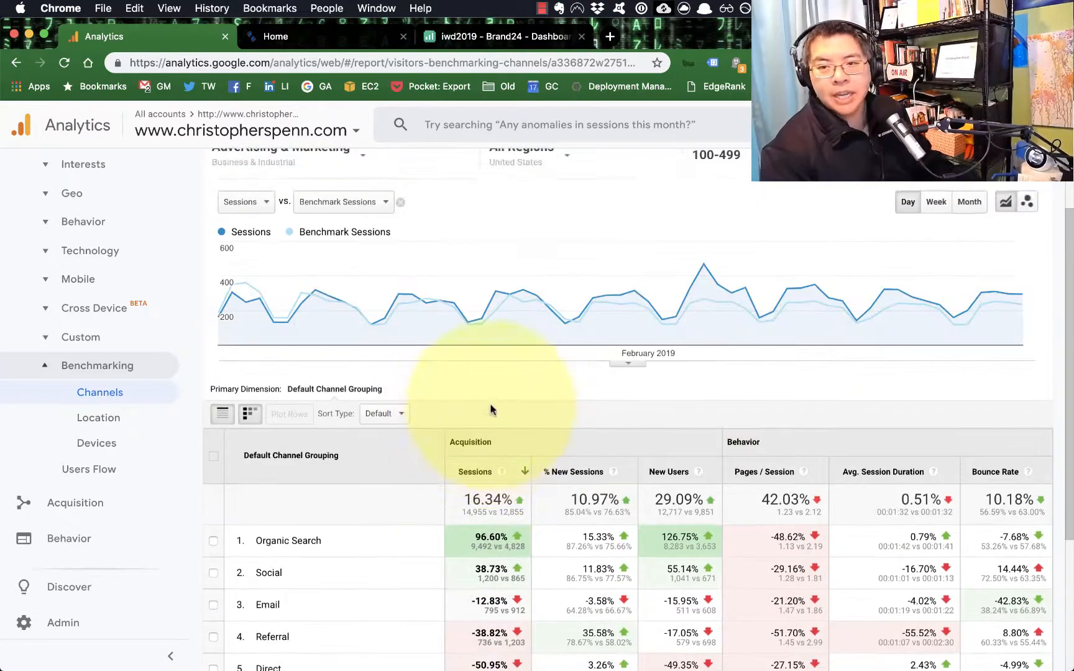
pyautogui.scroll(-3)
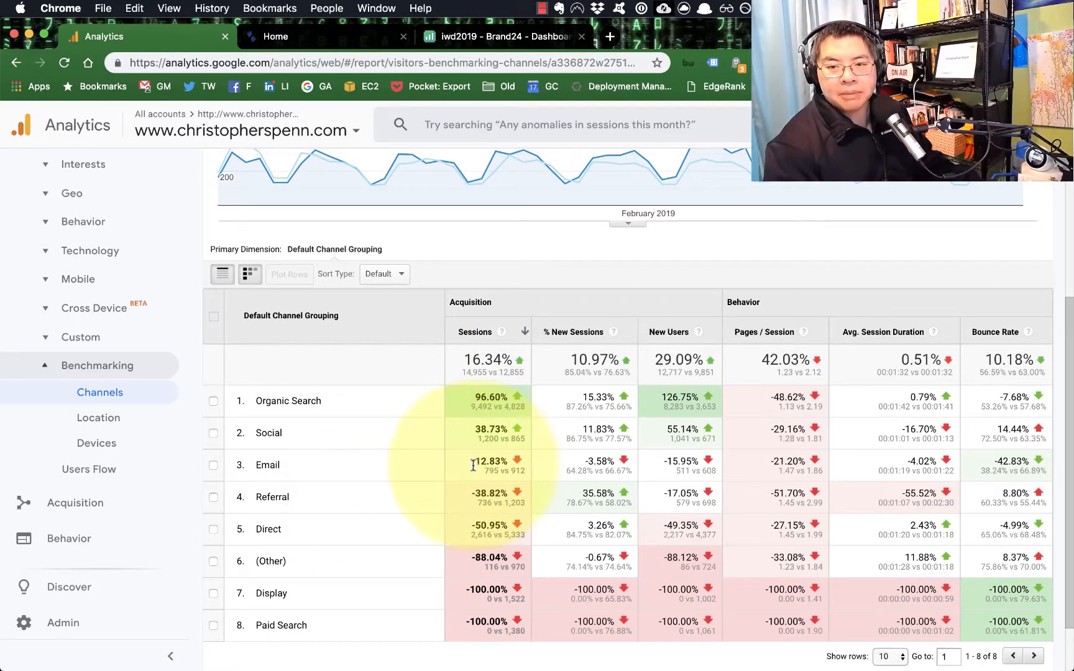
pyautogui.moveTo(432, 503)
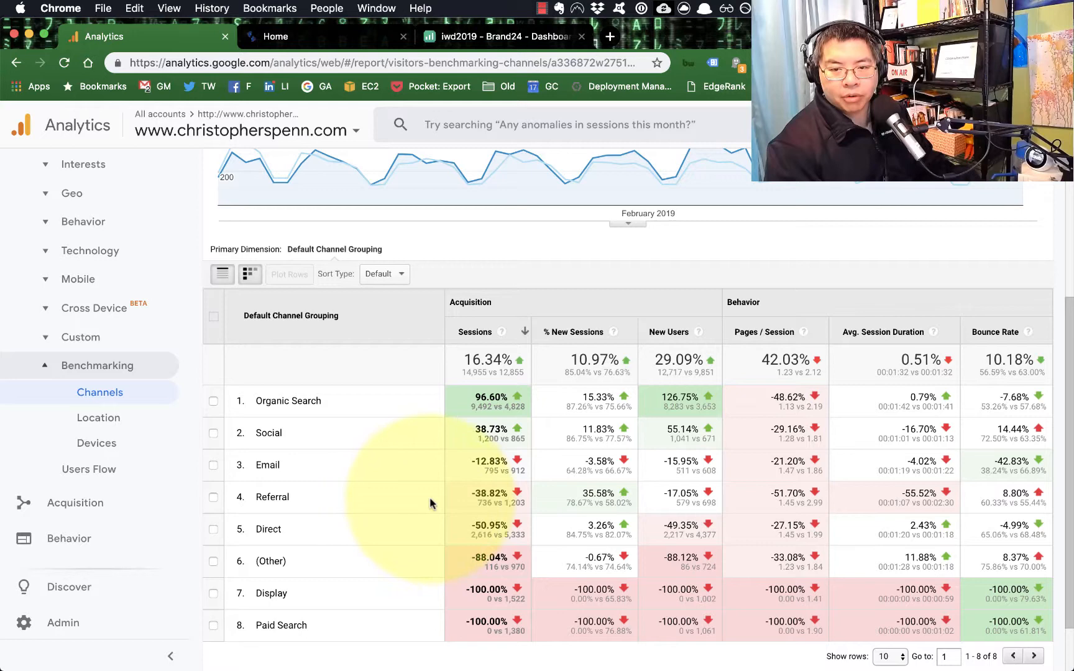
pyautogui.moveTo(402, 553)
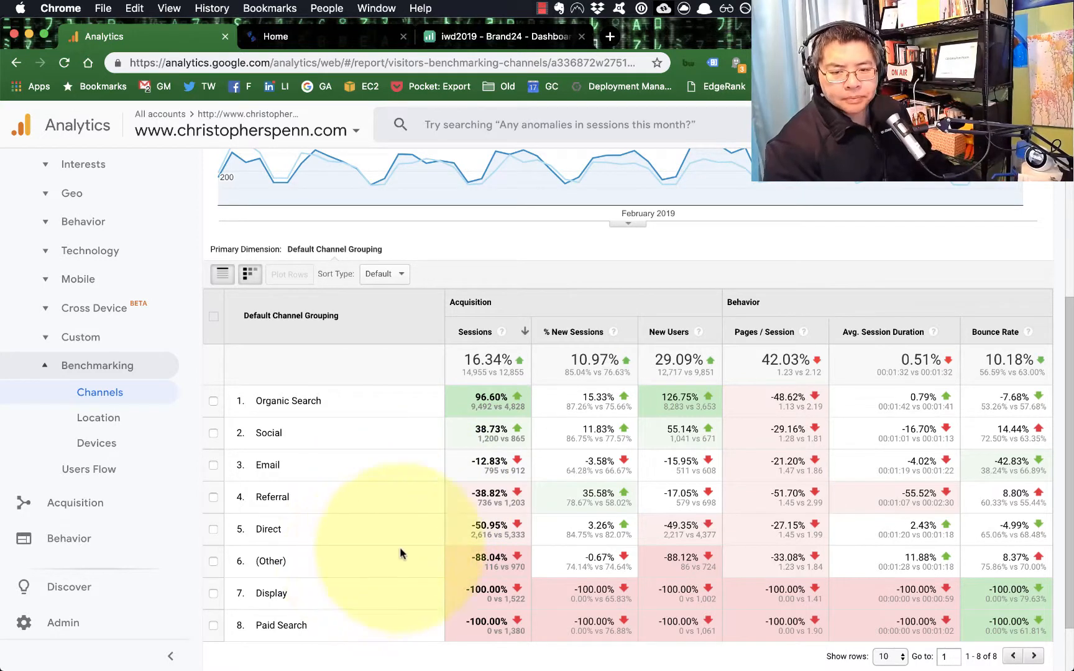
pyautogui.scroll(3)
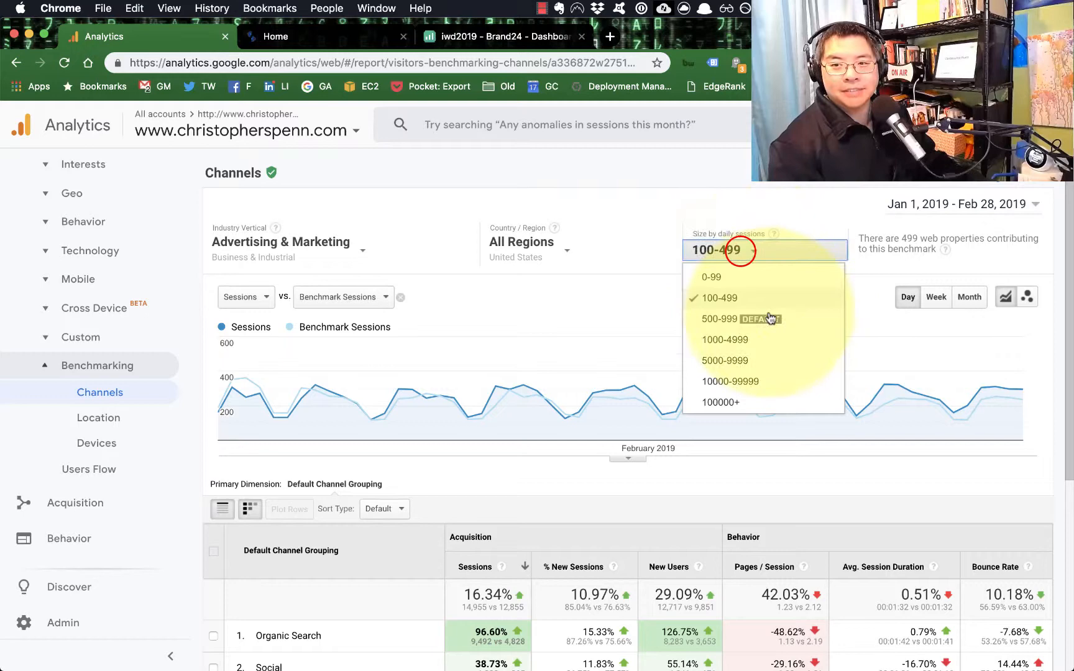
# Step: Switch the Size by daily sessions tier to 500-999 and review the updated channels table
pyautogui.click(720, 318)
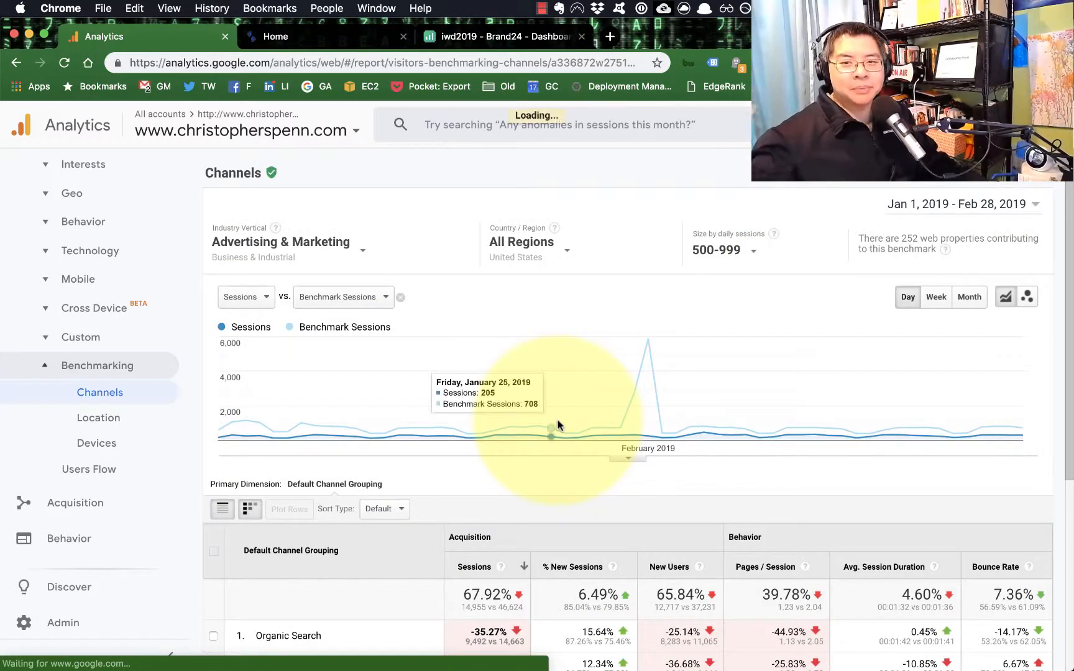
pyautogui.scroll(-3)
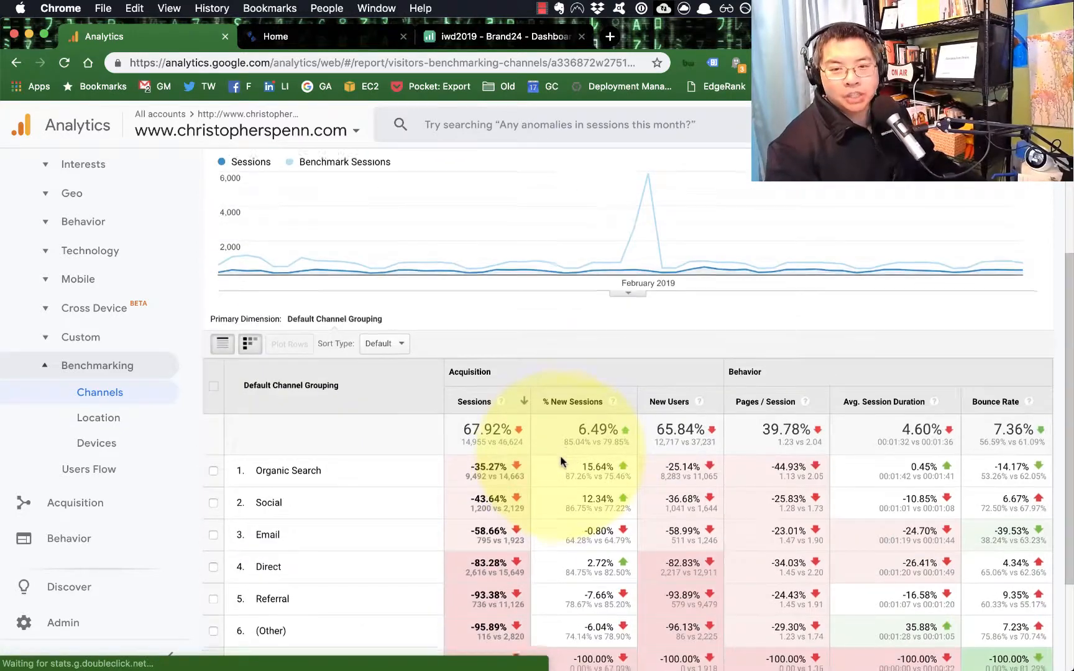
pyautogui.scroll(-3)
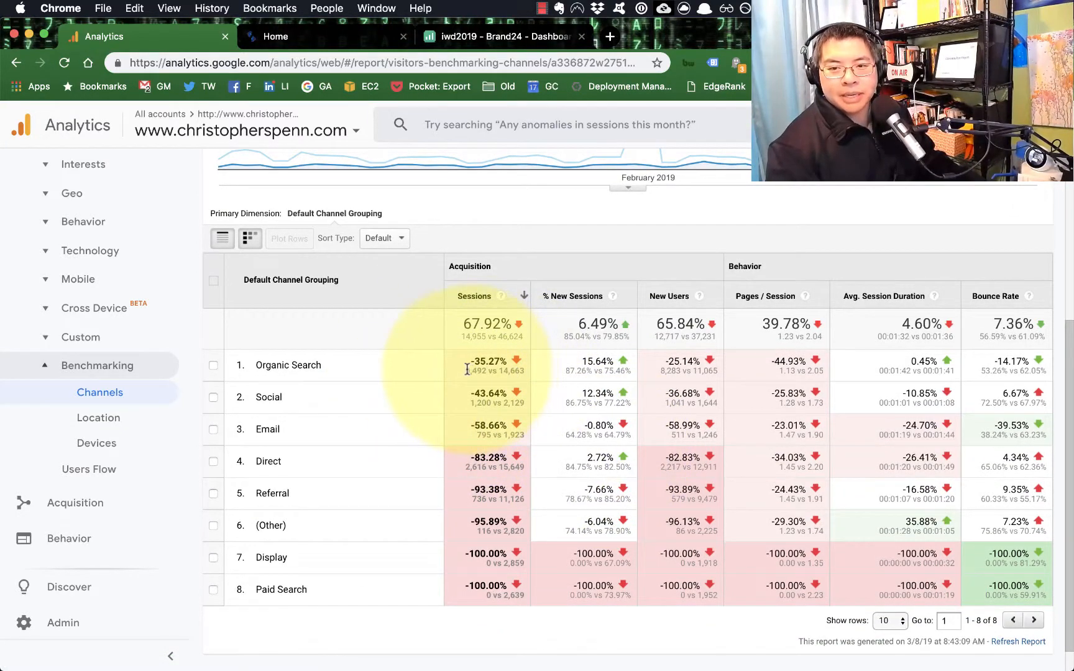
pyautogui.moveTo(452, 436)
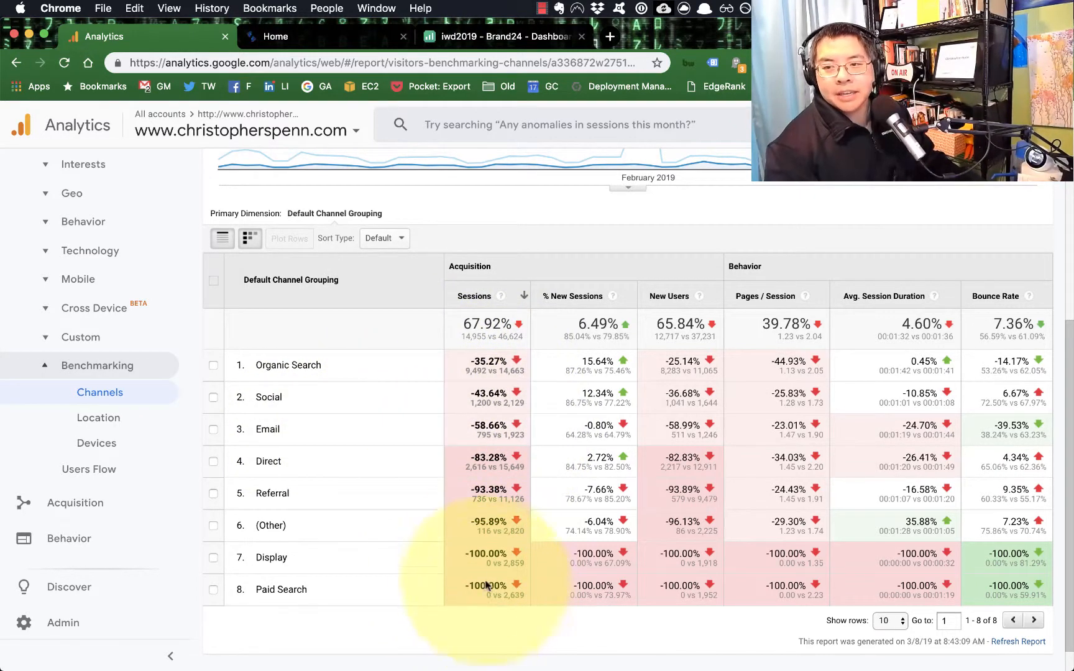
pyautogui.moveTo(460, 503)
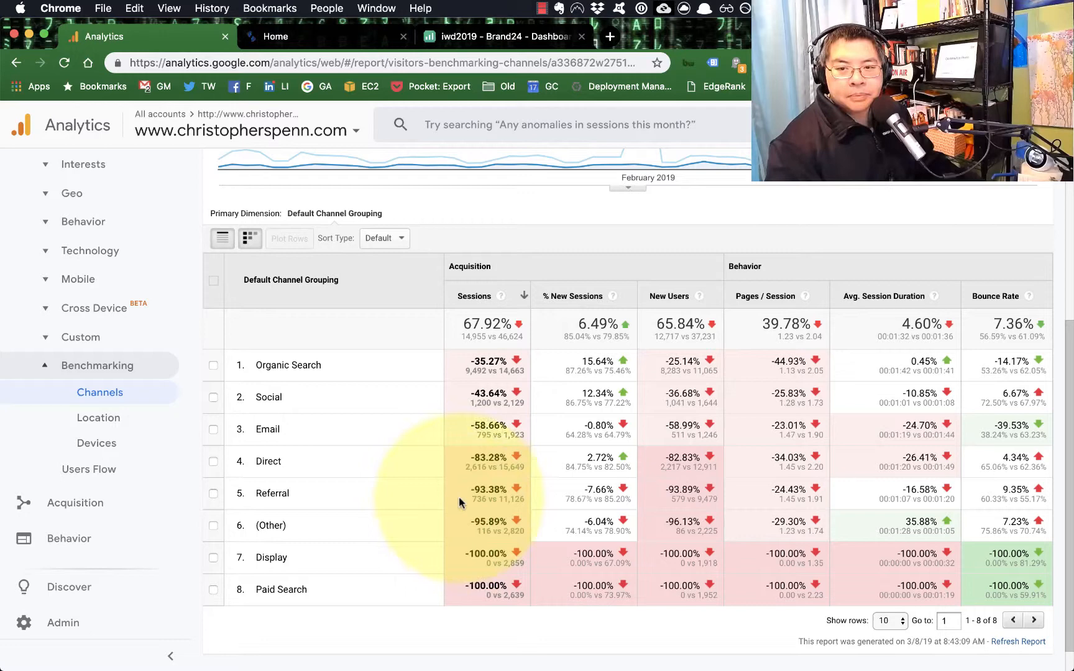
pyautogui.moveTo(333, 502)
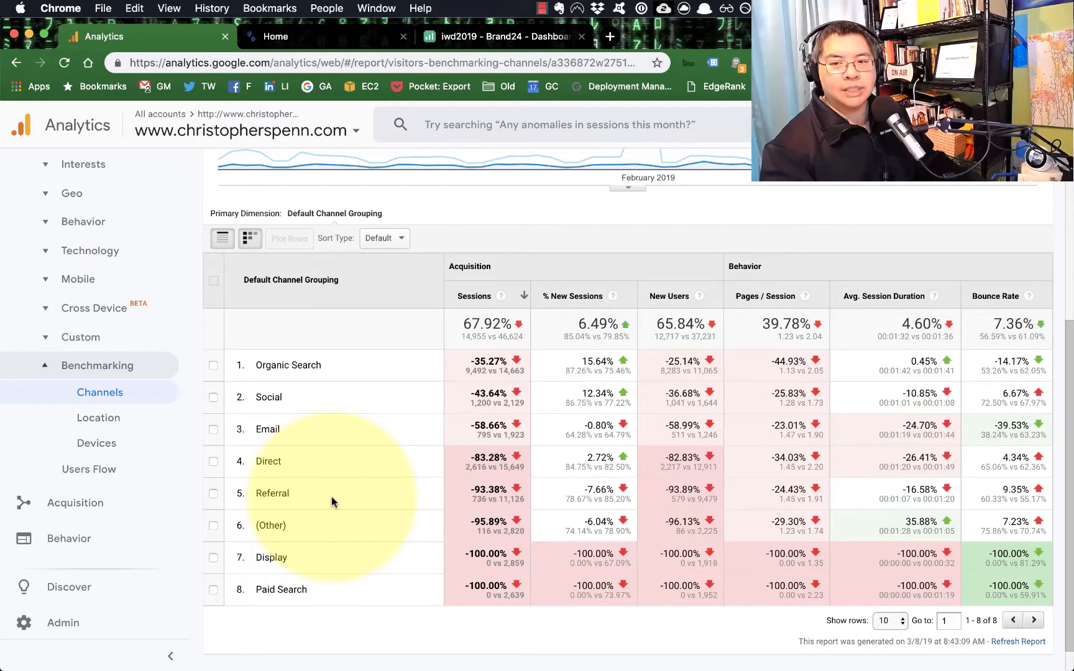
pyautogui.scroll(3)
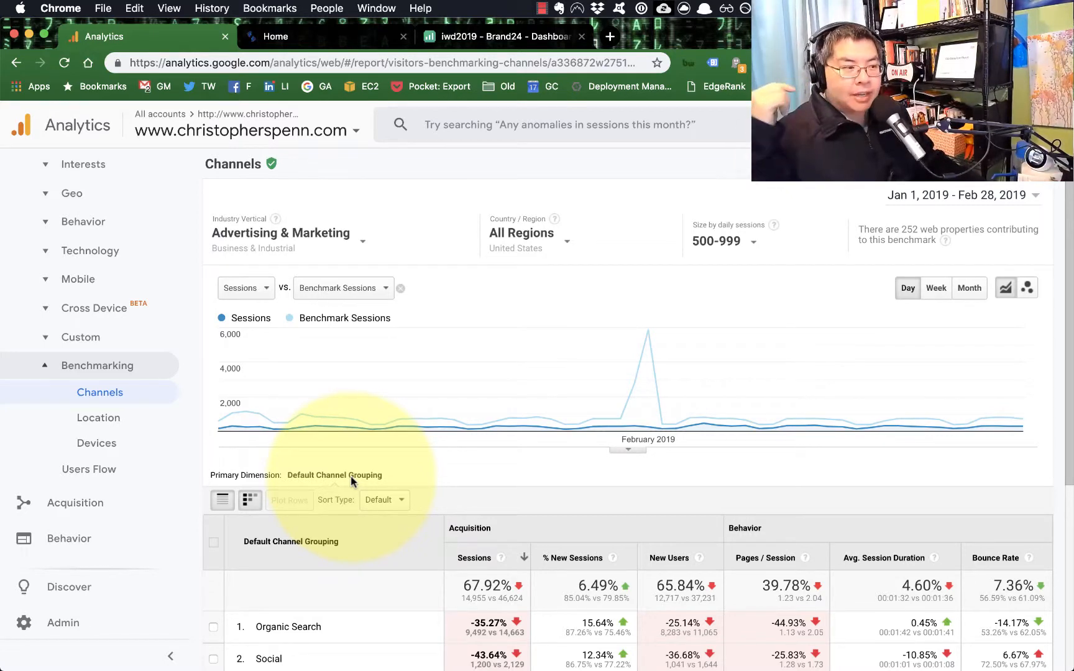
# Step: Review the 500-999 tier comparison across all eight channels and return to the report top
pyautogui.scroll(-3)
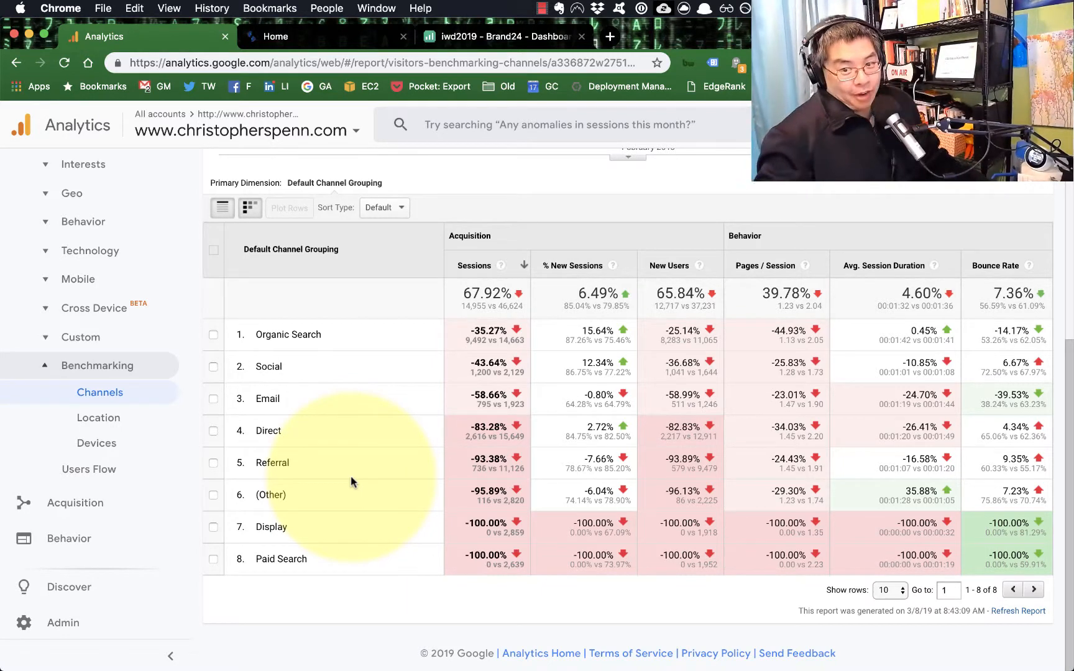
pyautogui.moveTo(486, 459)
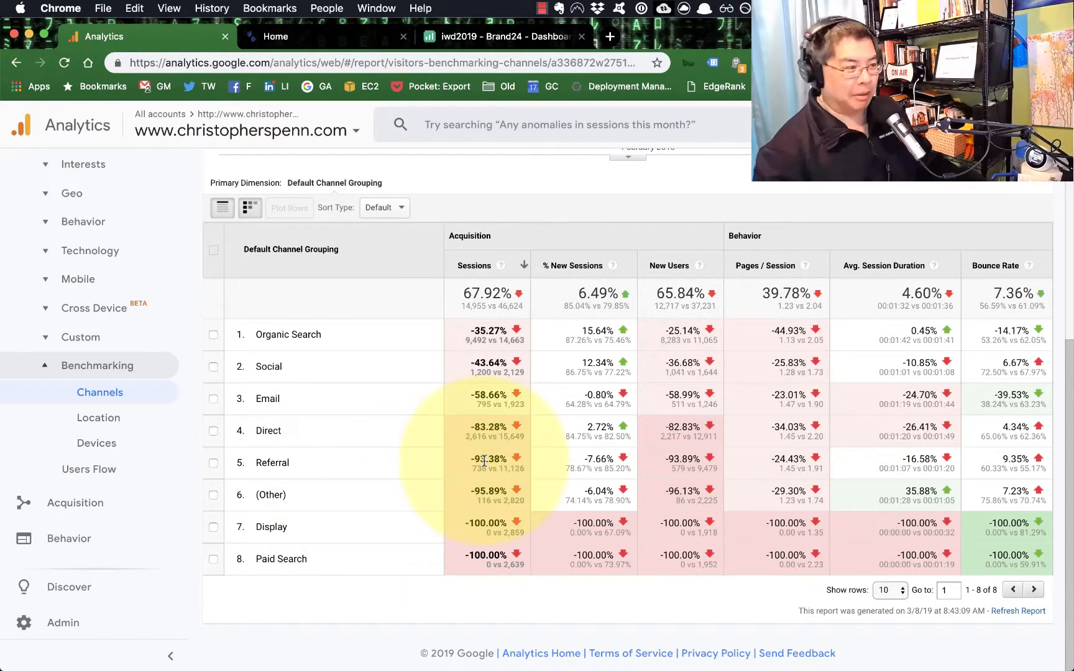
pyautogui.scroll(3)
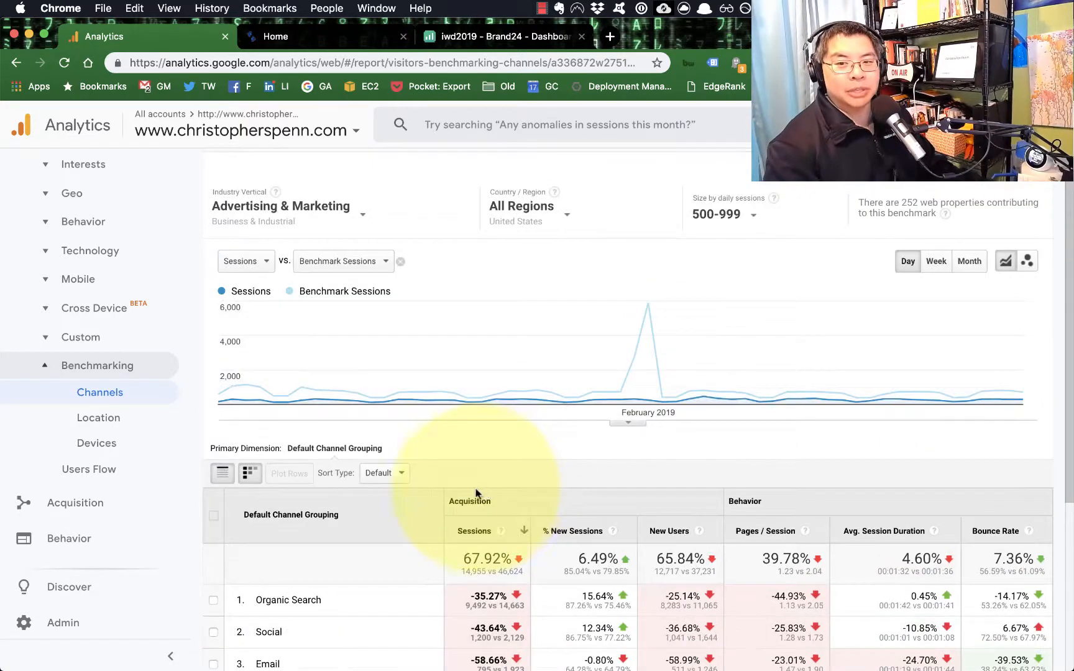
pyautogui.scroll(3)
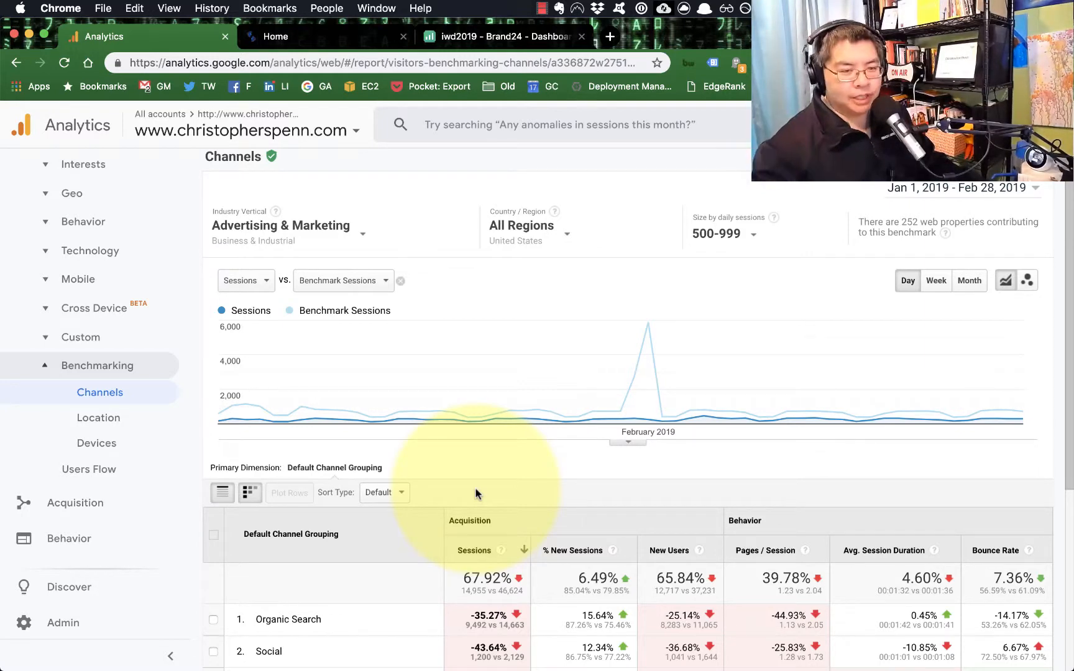
pyautogui.moveTo(469, 406)
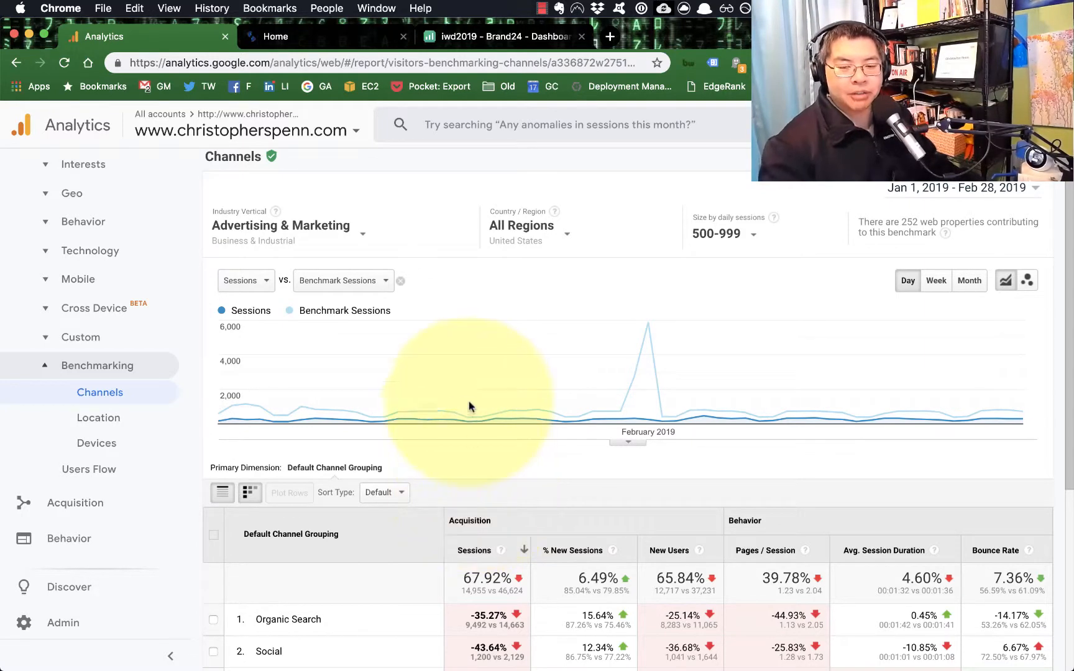
pyautogui.moveTo(467, 418)
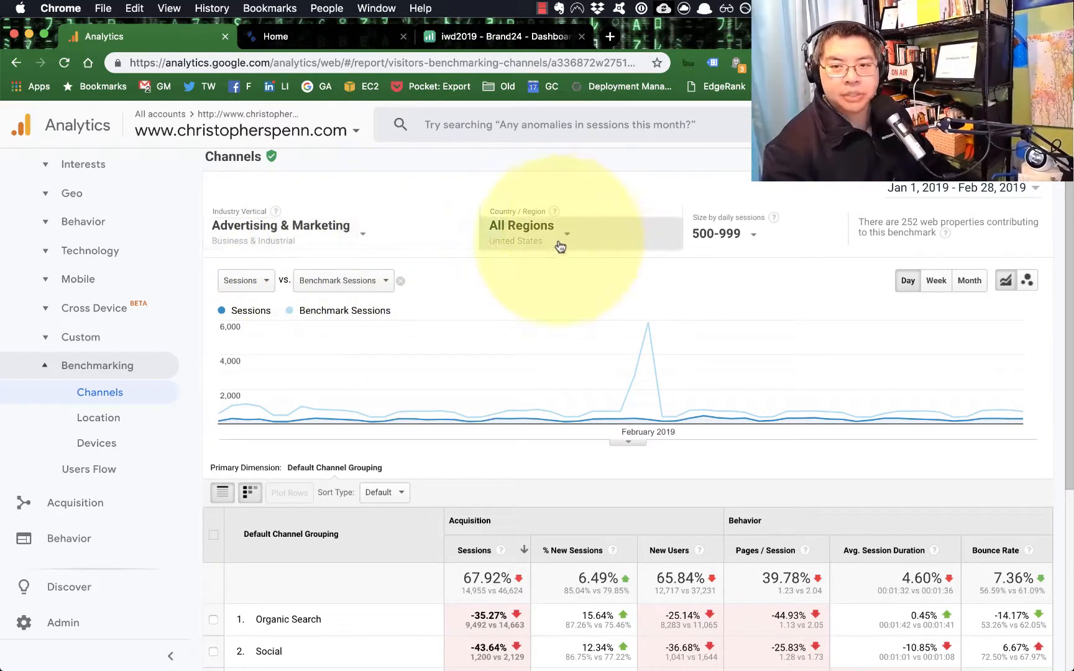
pyautogui.moveTo(918, 231)
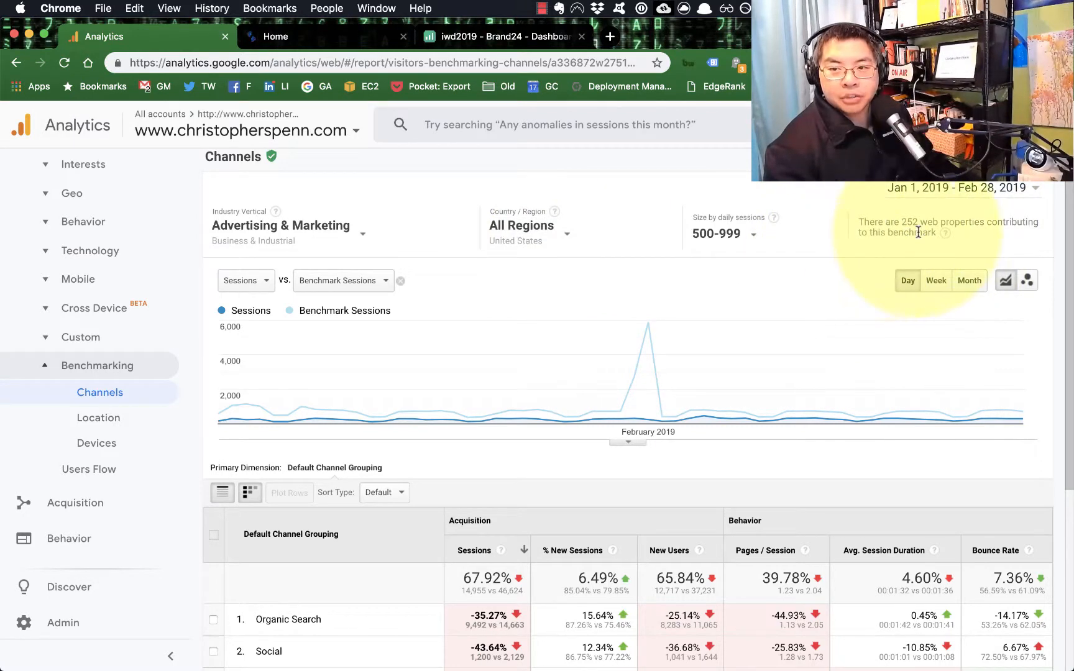
pyautogui.moveTo(911, 292)
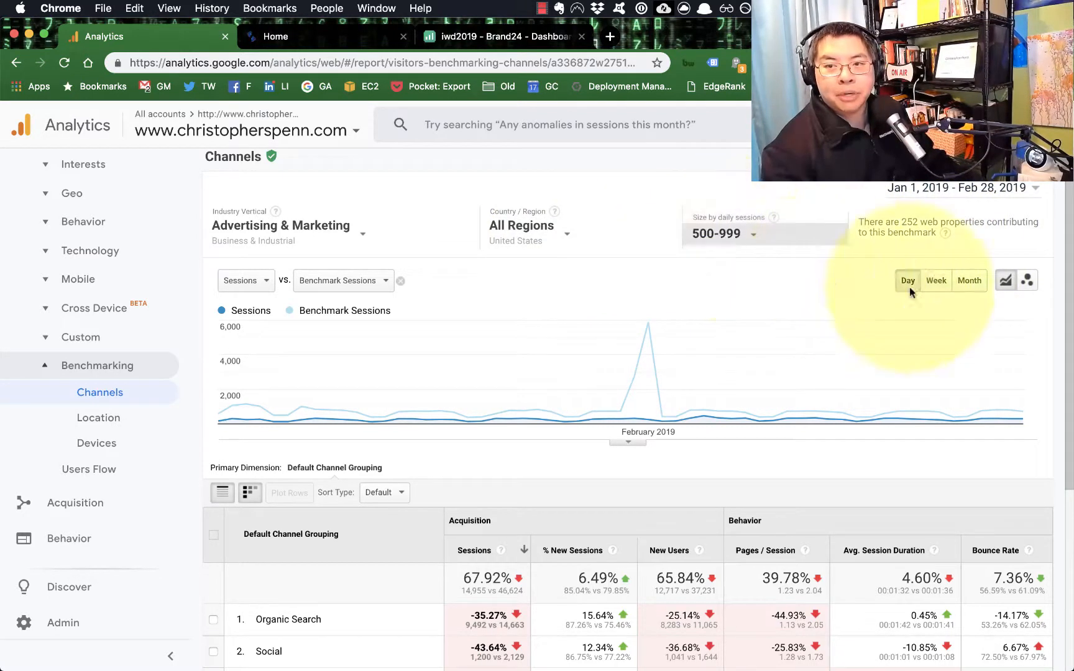
pyautogui.moveTo(521, 261)
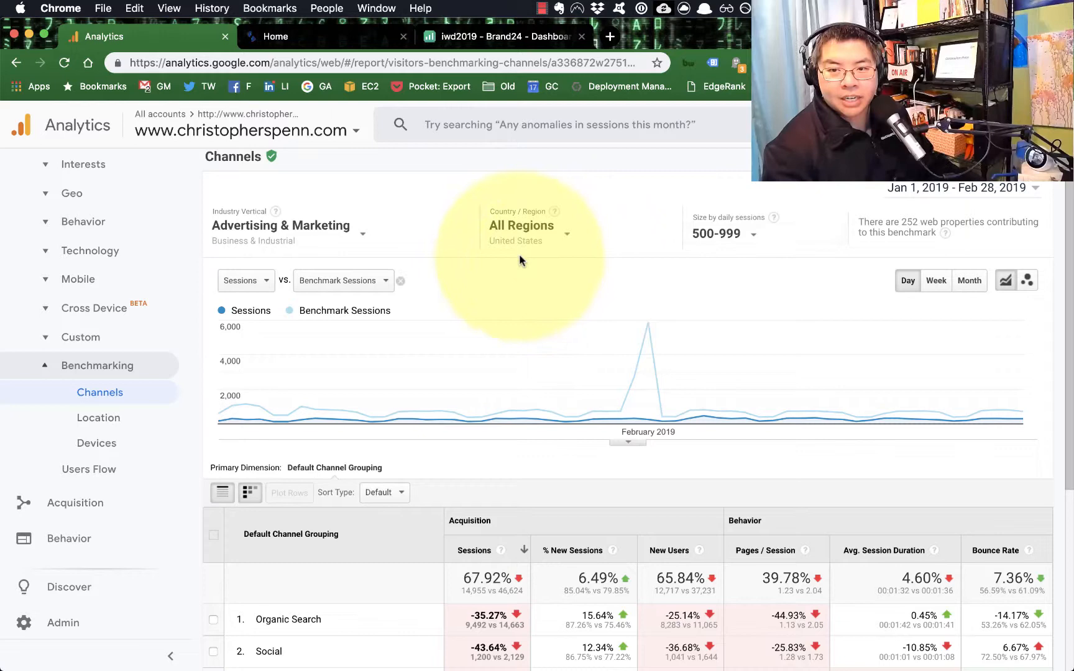
pyautogui.moveTo(749, 286)
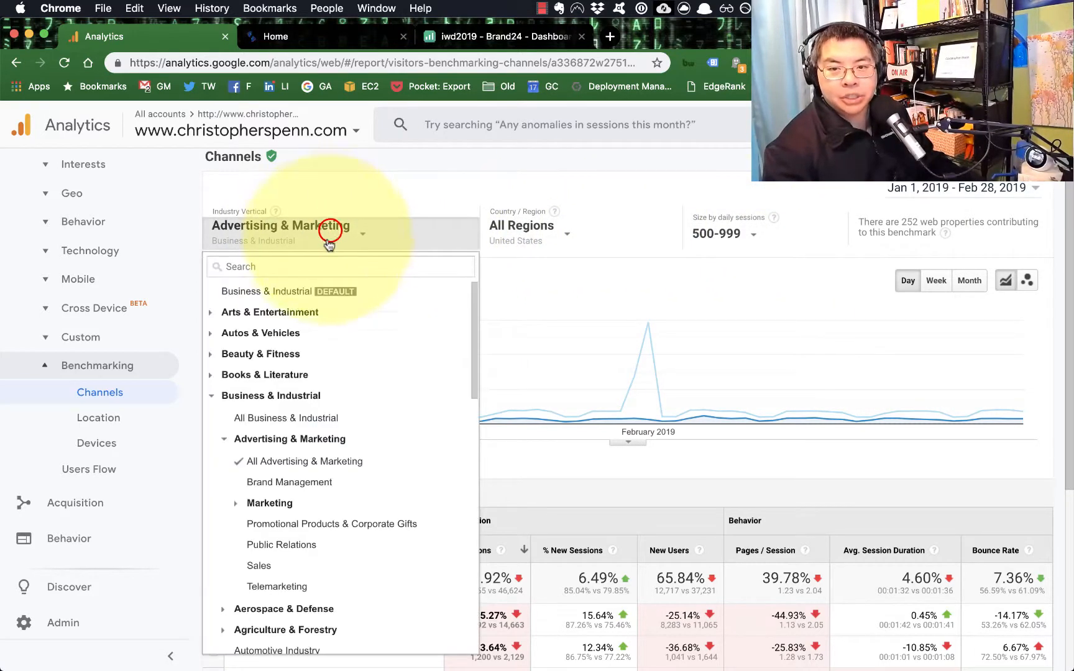
pyautogui.moveTo(655, 234)
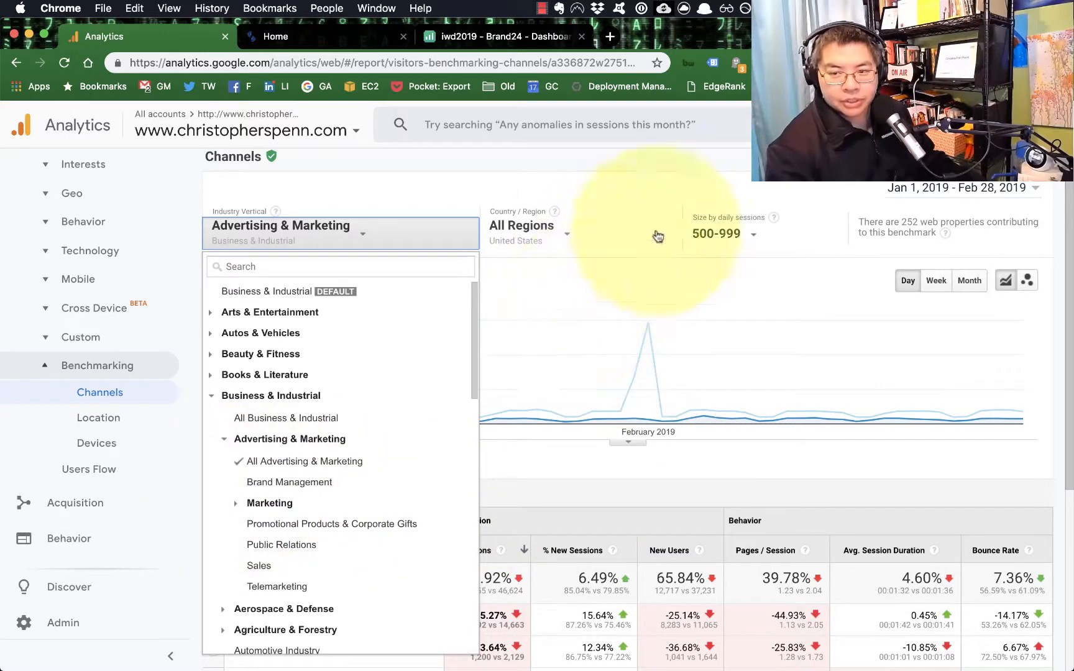
pyautogui.moveTo(295, 479)
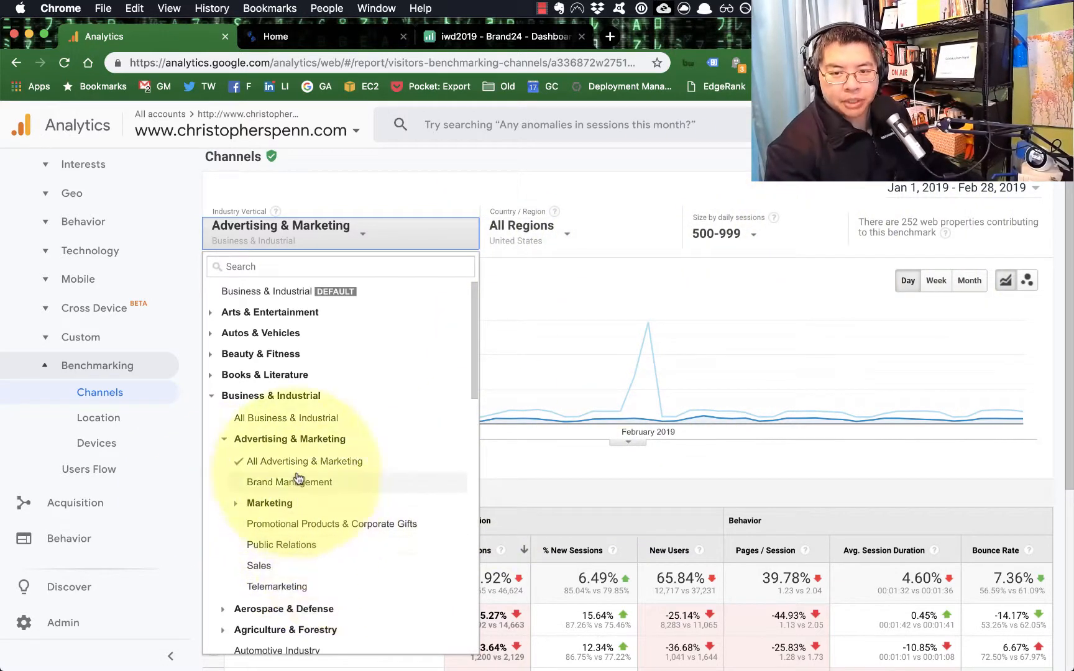
pyautogui.moveTo(388, 200)
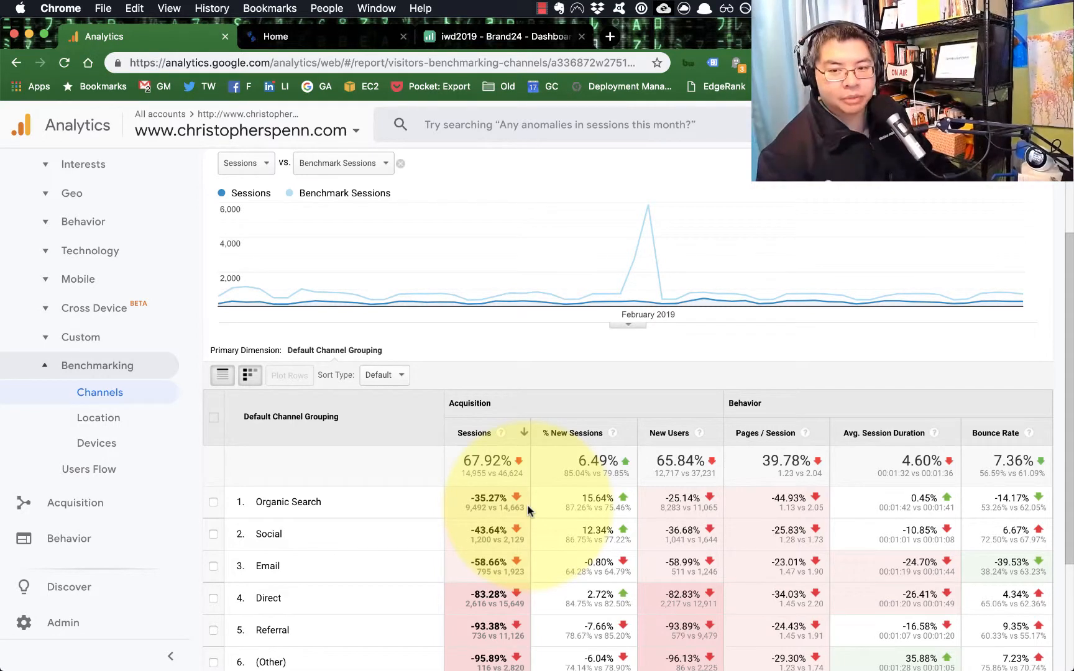
pyautogui.scroll(-3)
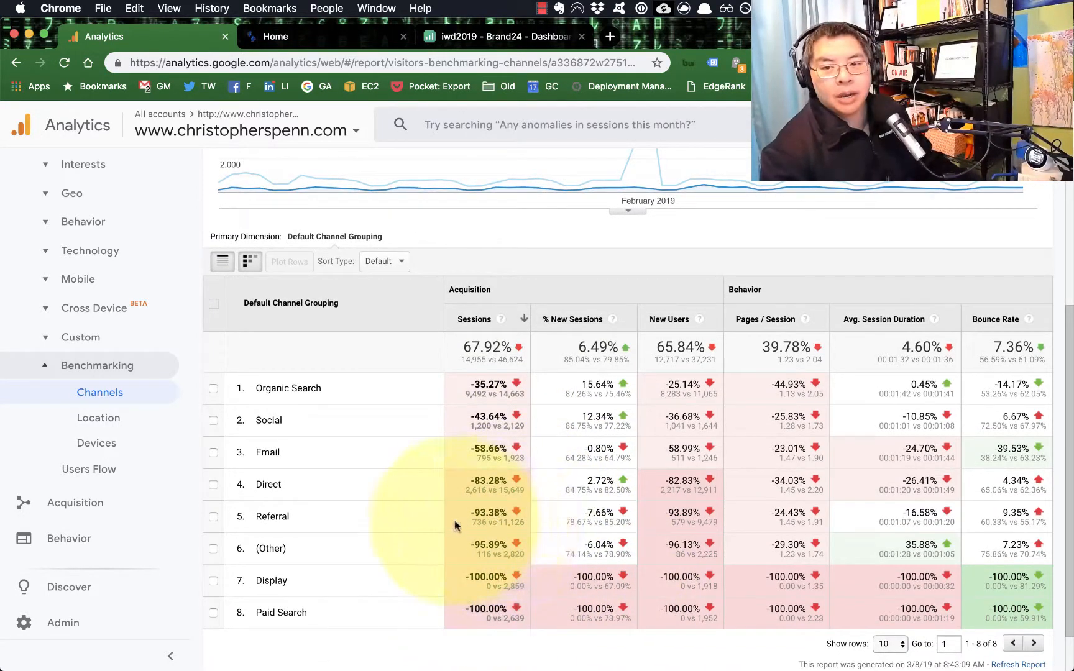
pyautogui.moveTo(413, 554)
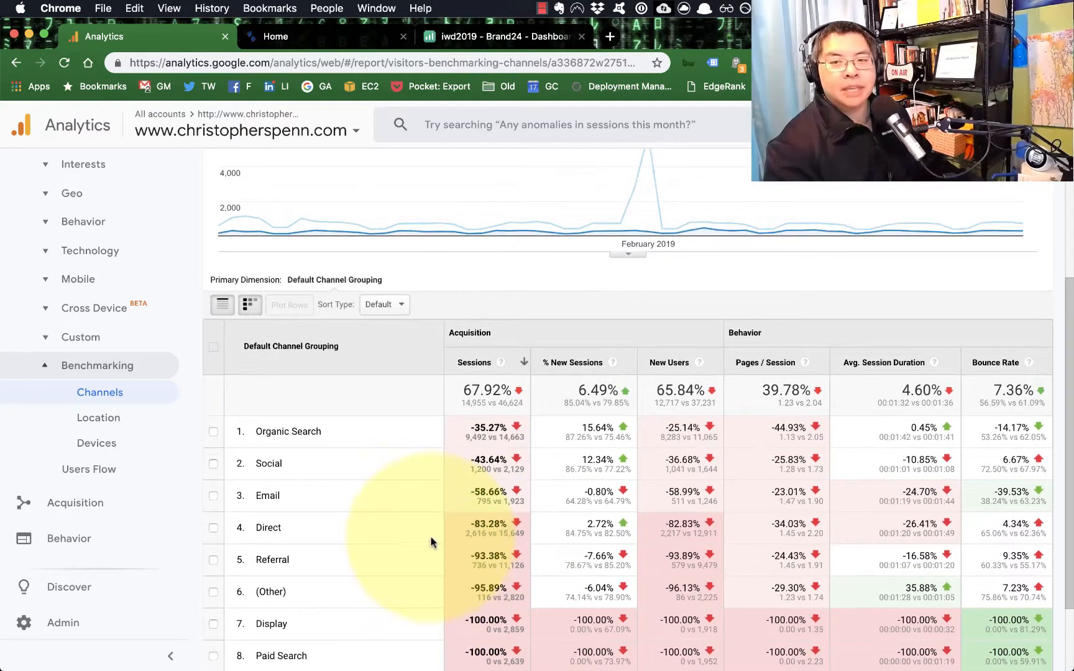
# Step: Return the Size by daily sessions tier to 100-499 and review sessions 16.34% above benchmark
pyautogui.click(763, 250)
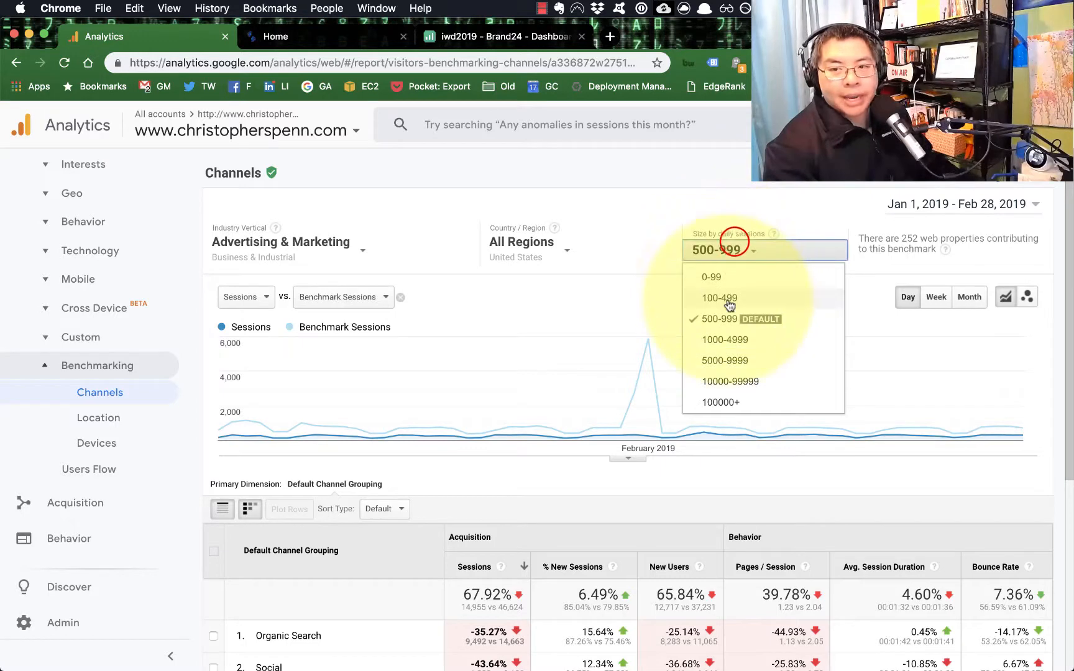
pyautogui.click(719, 297)
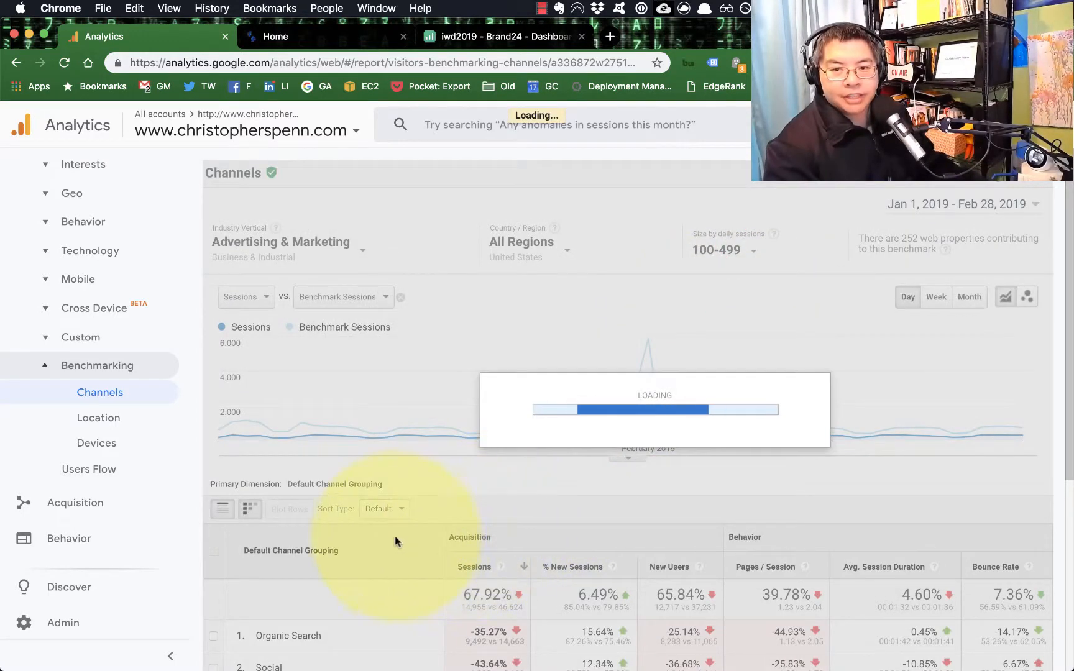
pyautogui.moveTo(394, 530)
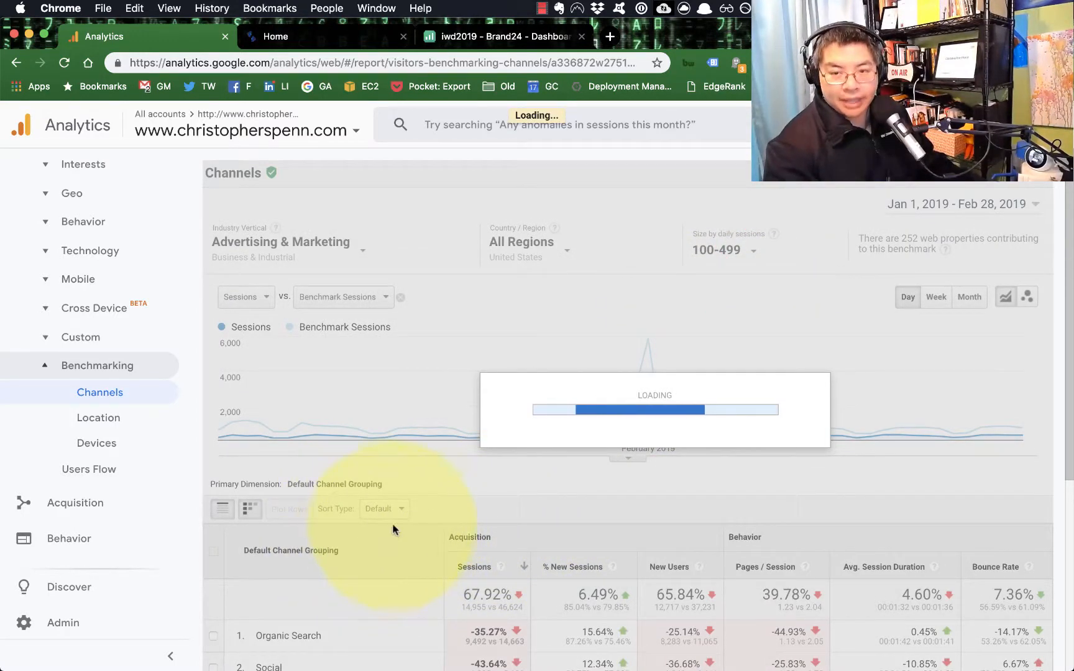
pyautogui.scroll(-3)
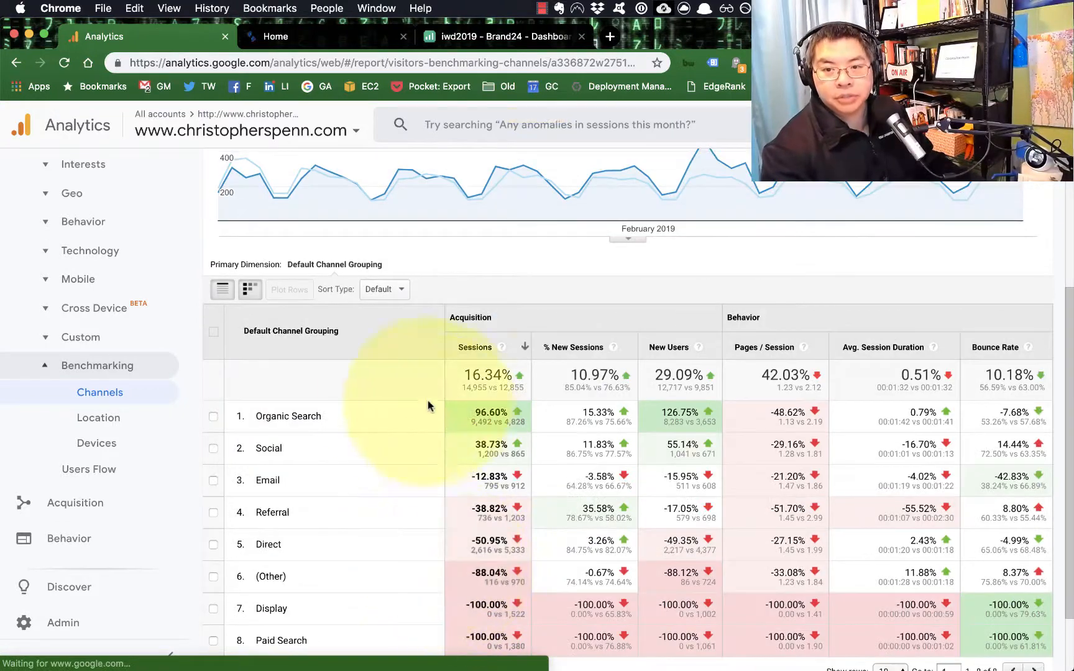
pyautogui.moveTo(315, 516)
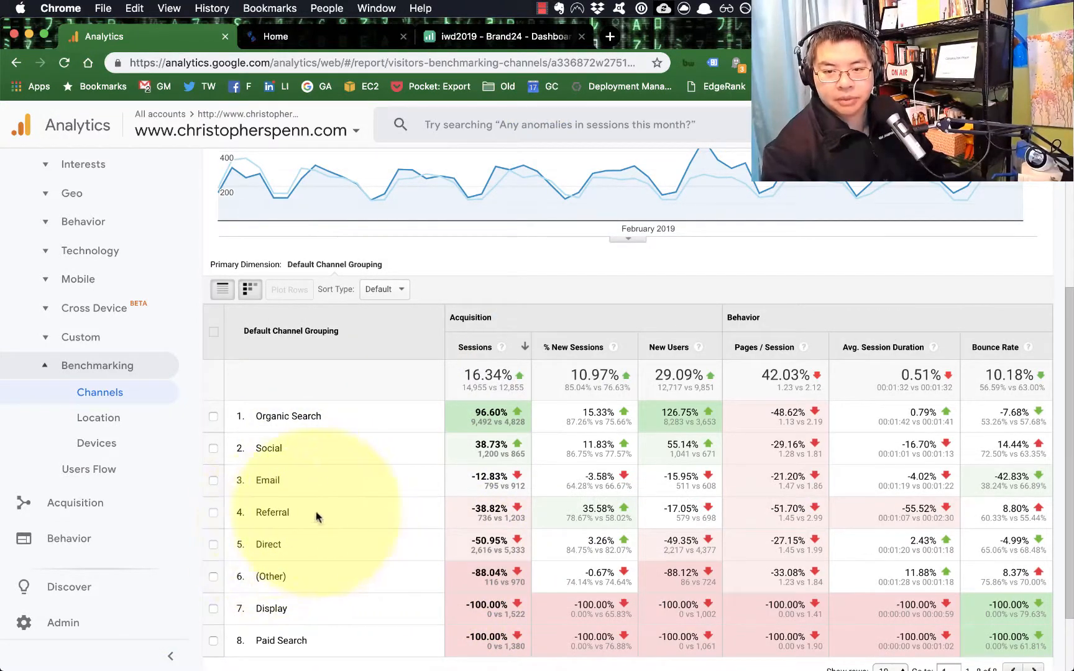
pyautogui.scroll(3)
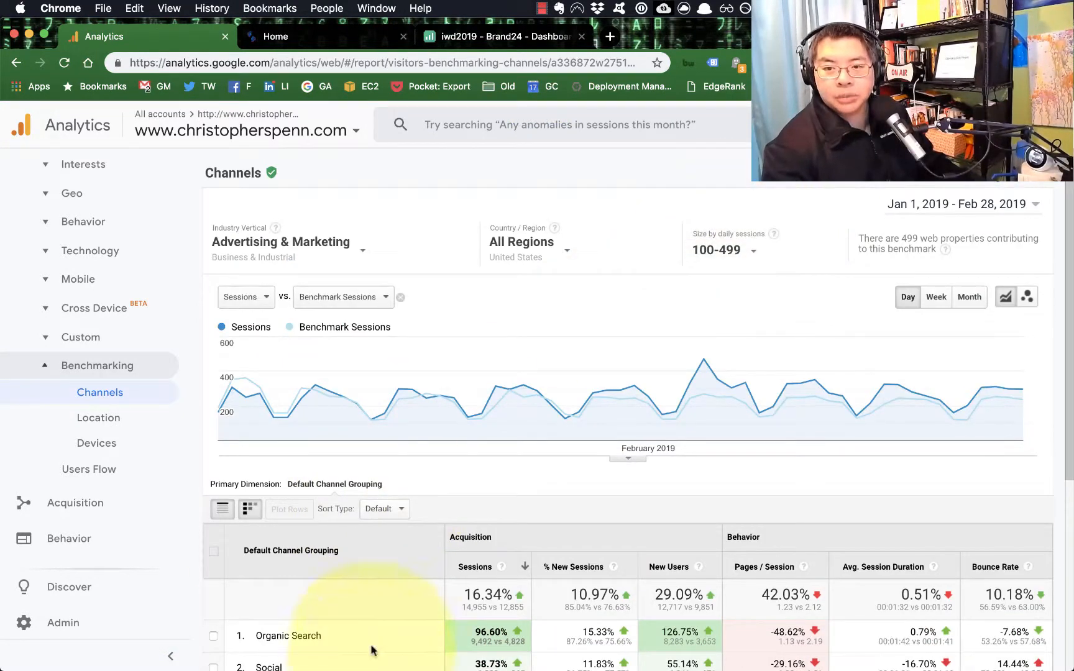
pyautogui.scroll(-3)
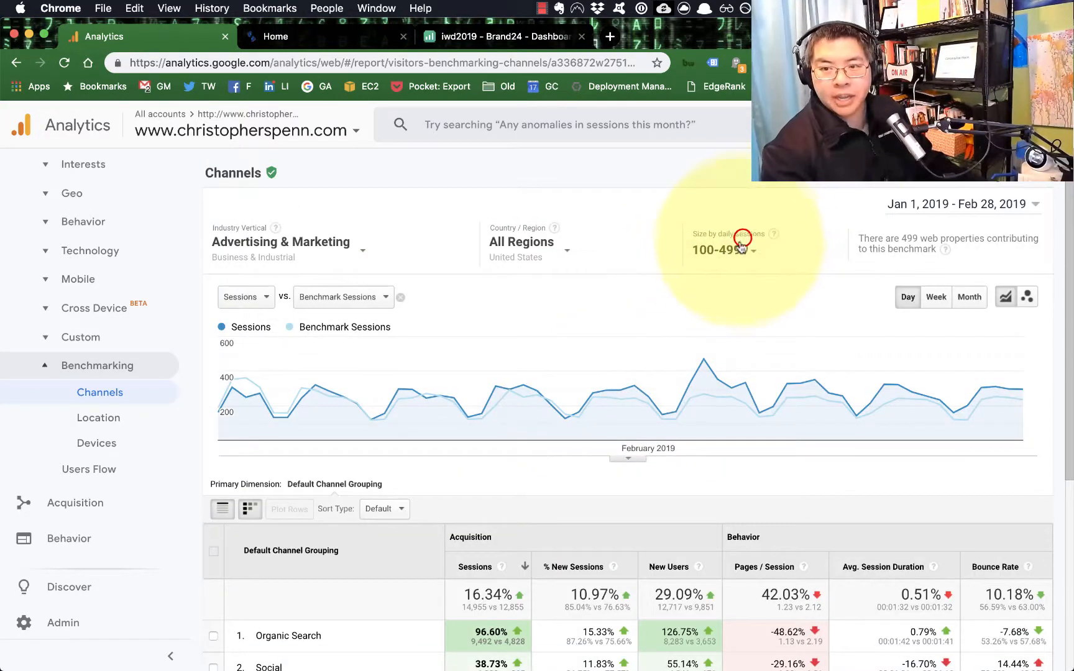
# Step: Switch the tier back to 500-999 and review sessions 67.92% below benchmark
pyautogui.click(722, 250)
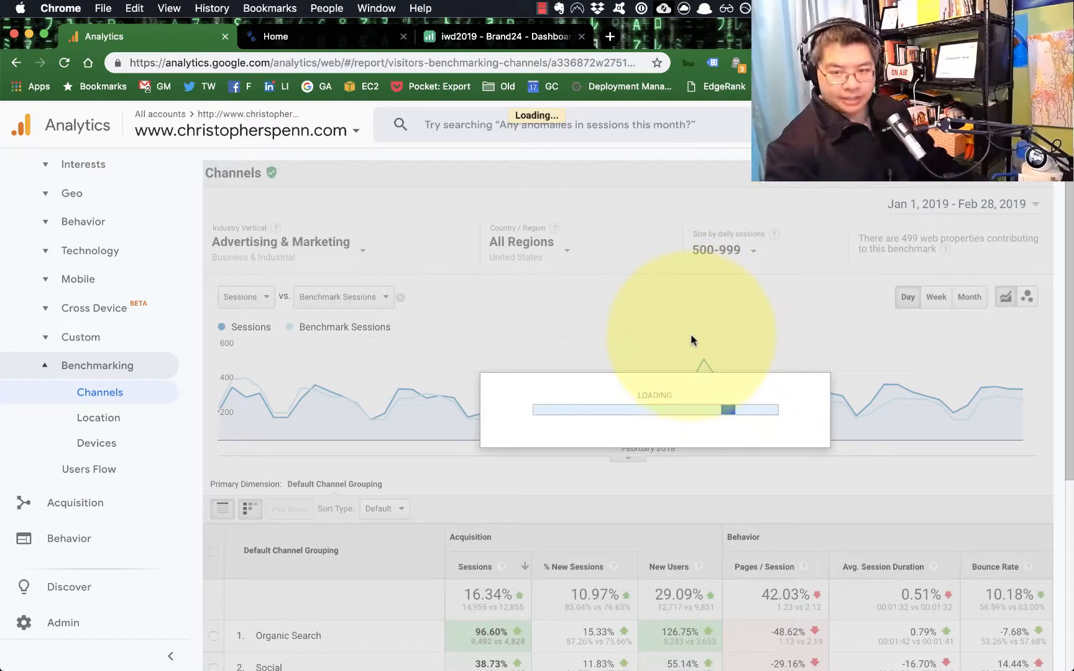
pyautogui.scroll(-3)
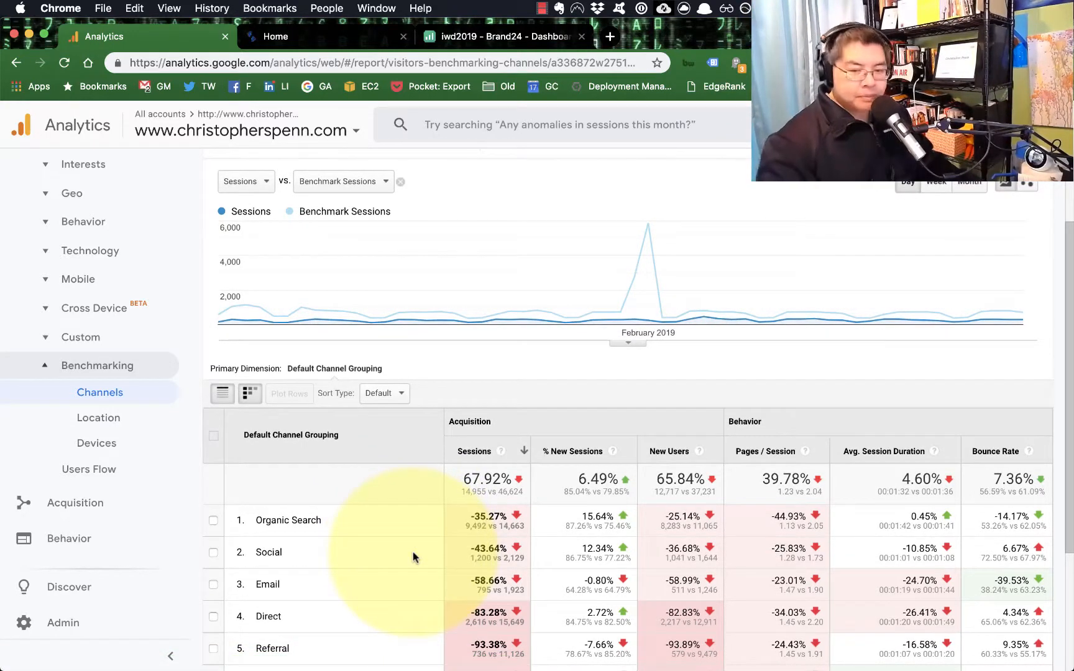
pyautogui.scroll(-3)
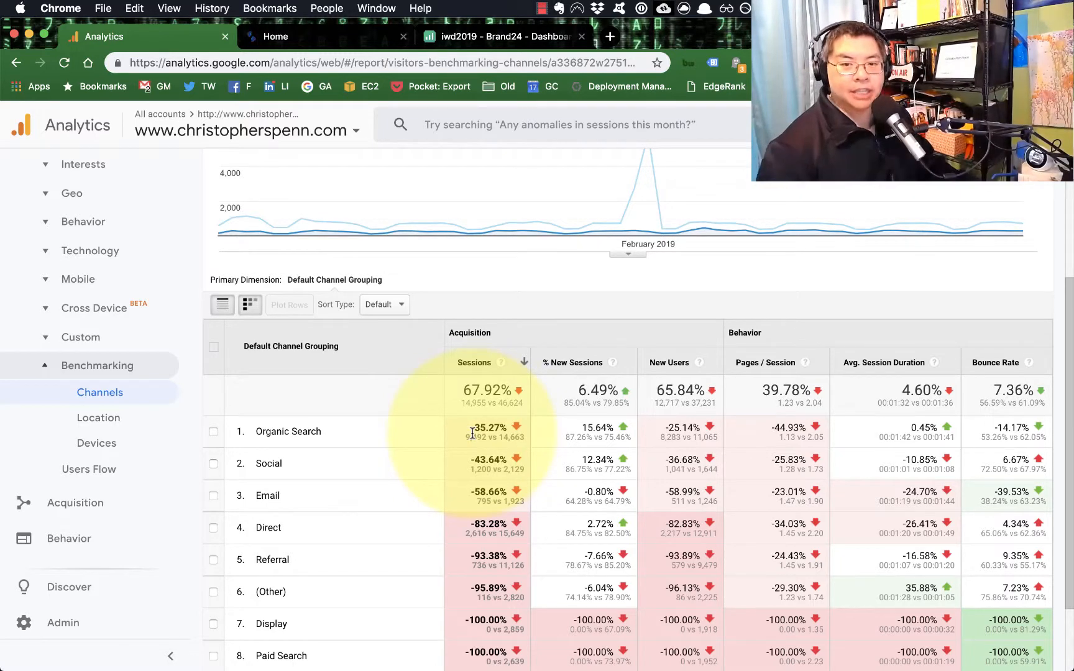
pyautogui.moveTo(424, 434)
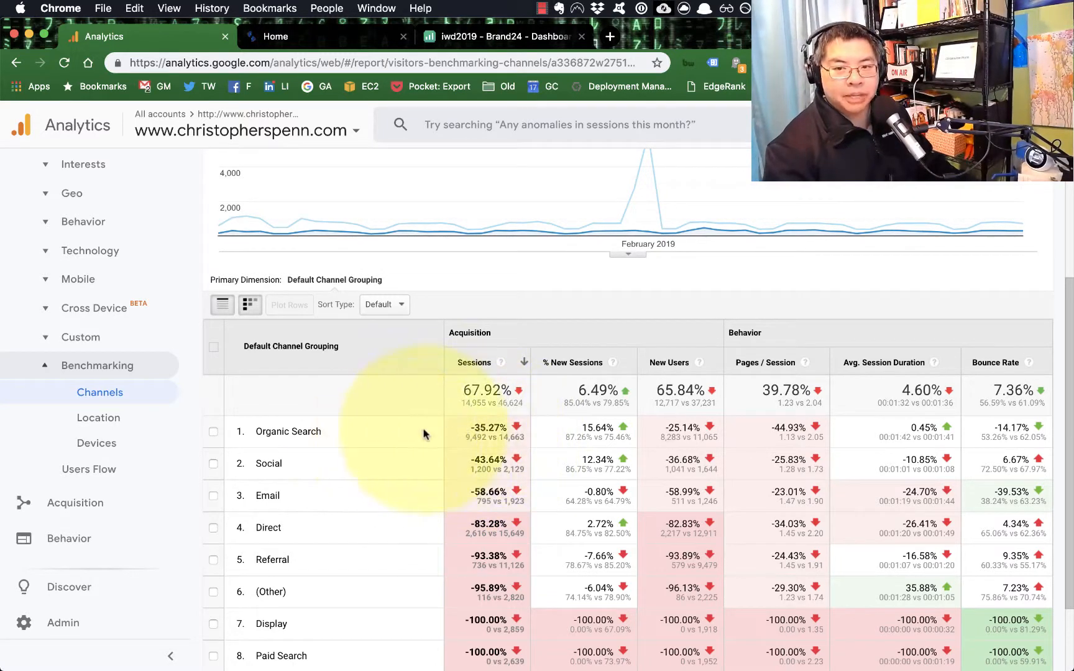
pyautogui.moveTo(390, 469)
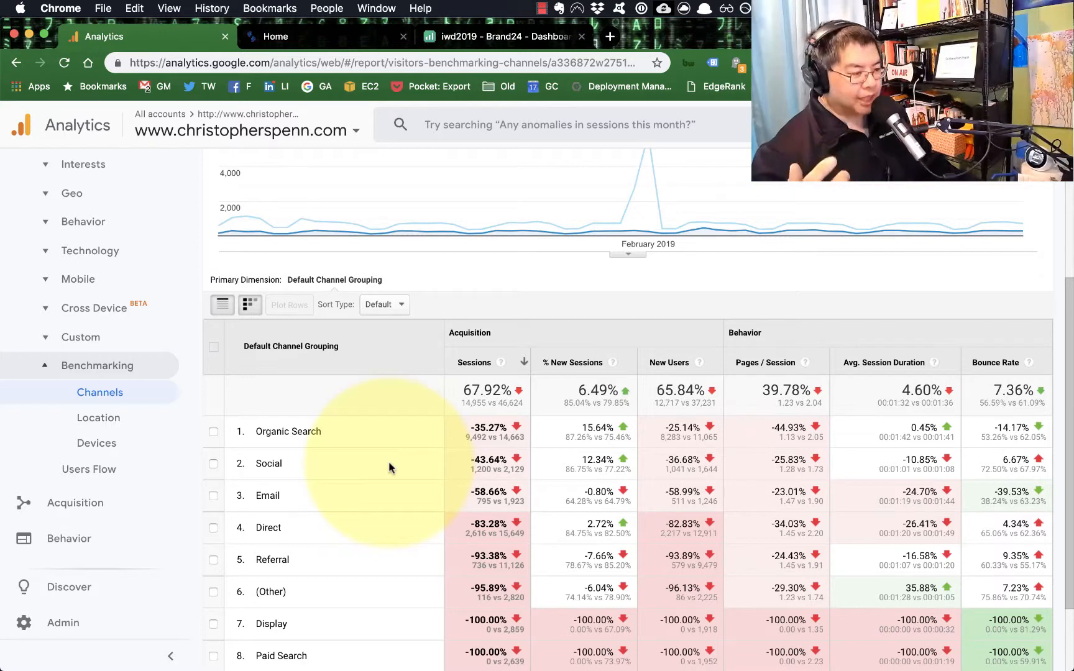